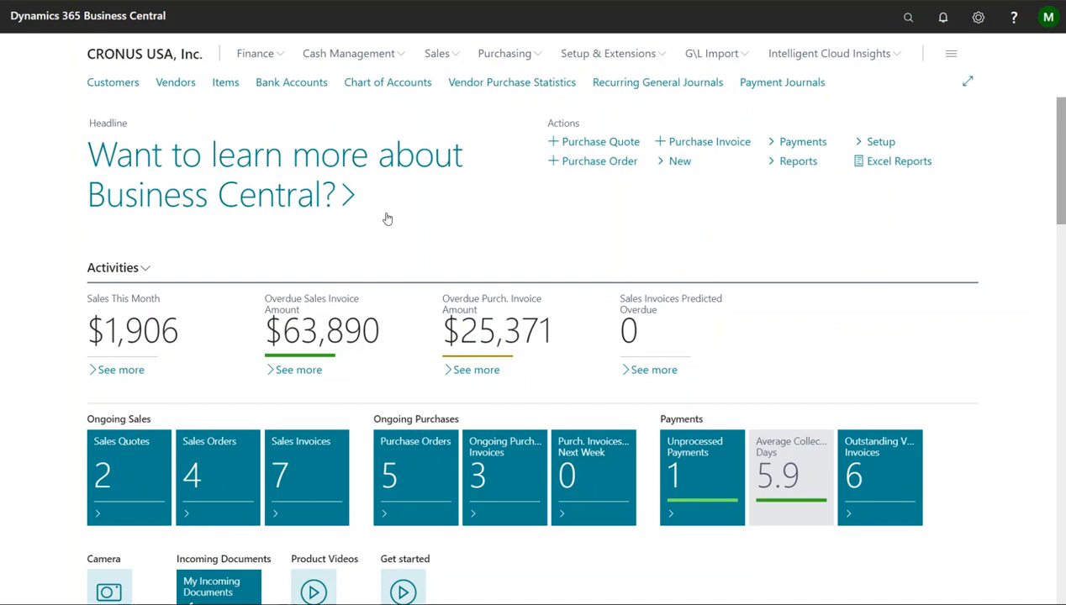
Open the Chart of Accounts from the Finance menu
{"action": "left_click", "coordinate": [254, 53]}
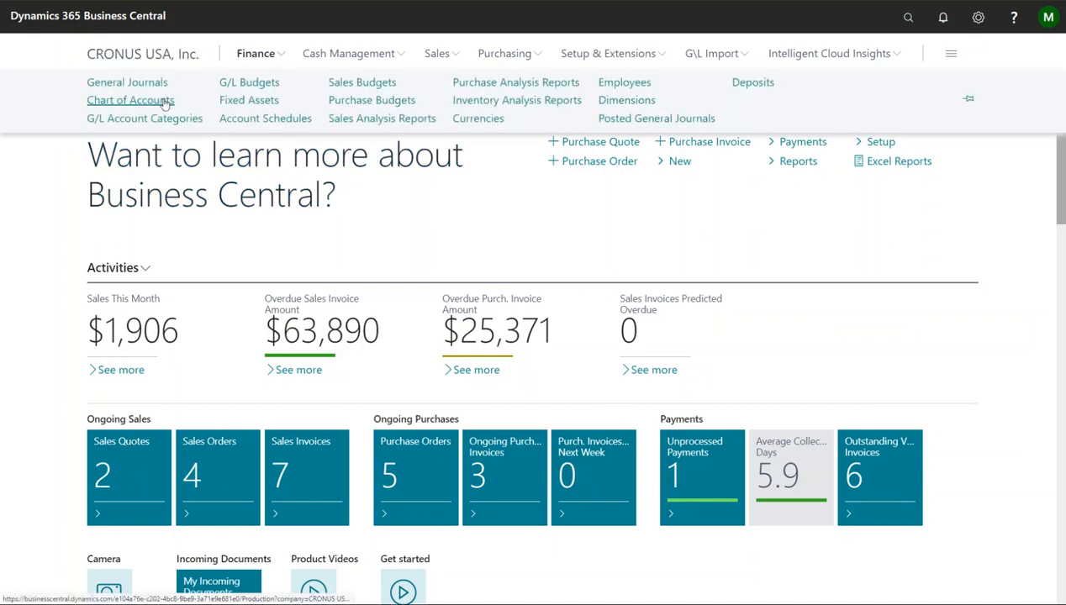
{"action": "left_click", "coordinate": [130, 100]}
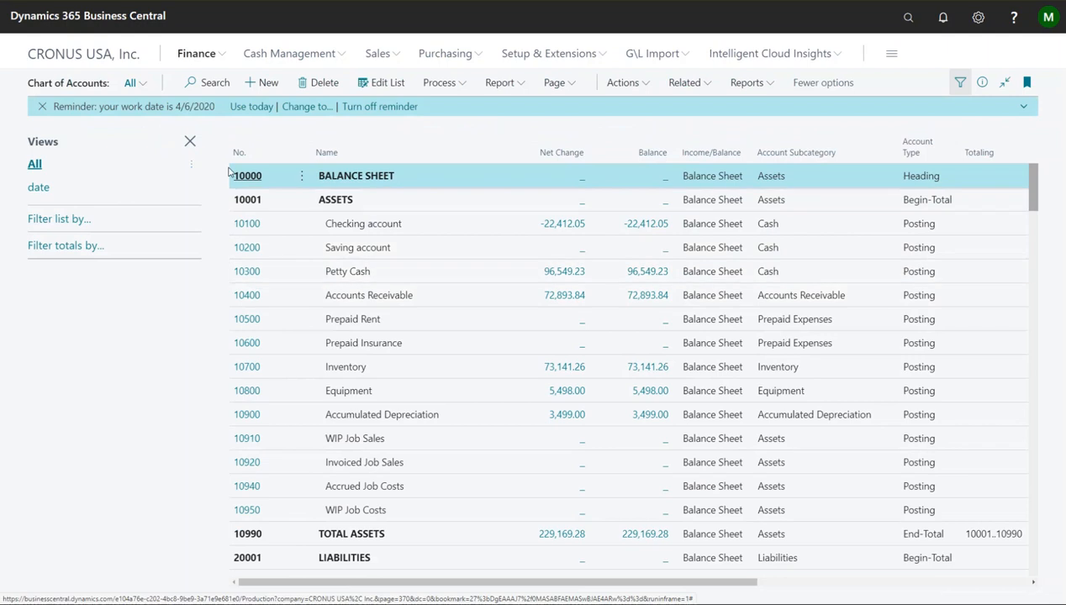
Create G/L account 10350 'Amex' as a Balance Sheet account in the Liabilities category
{"action": "left_click", "coordinate": [262, 83]}
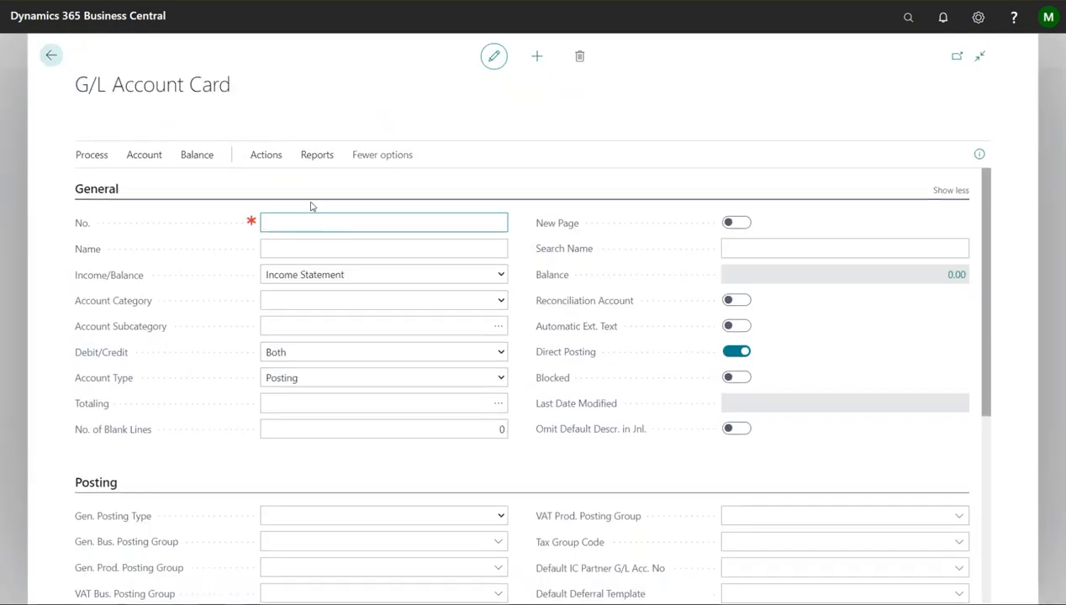
{"action": "type", "text": "10350"}
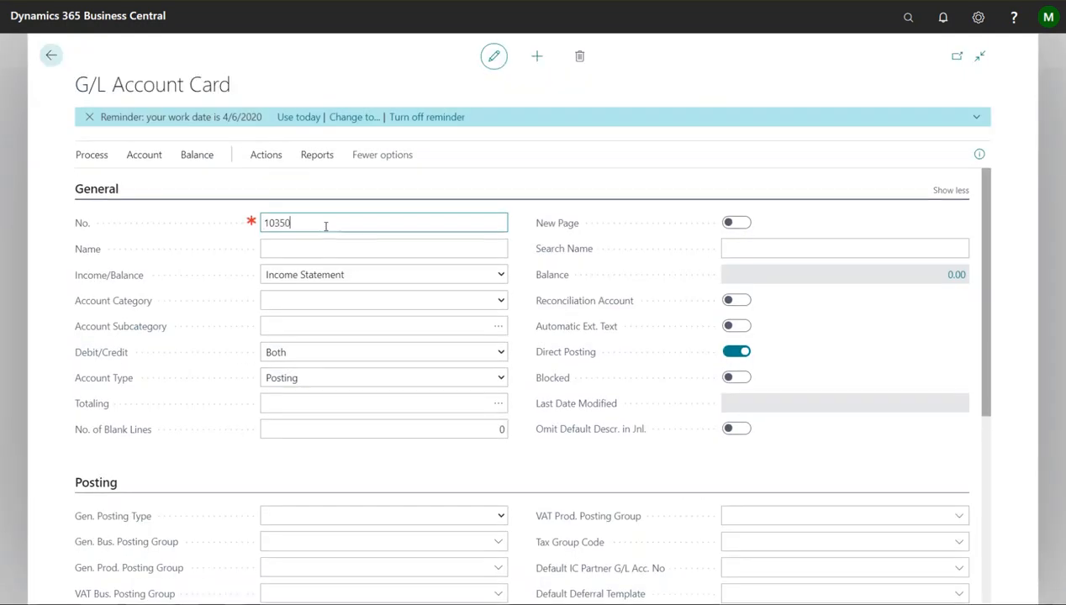
{"action": "type", "text": "A"}
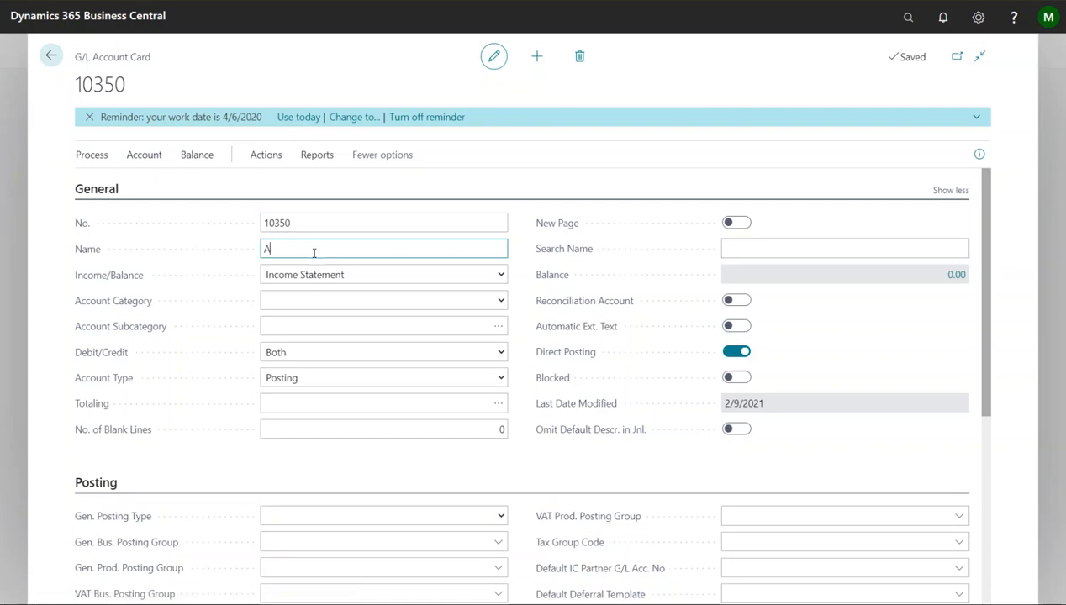
{"action": "type", "text": "mex"}
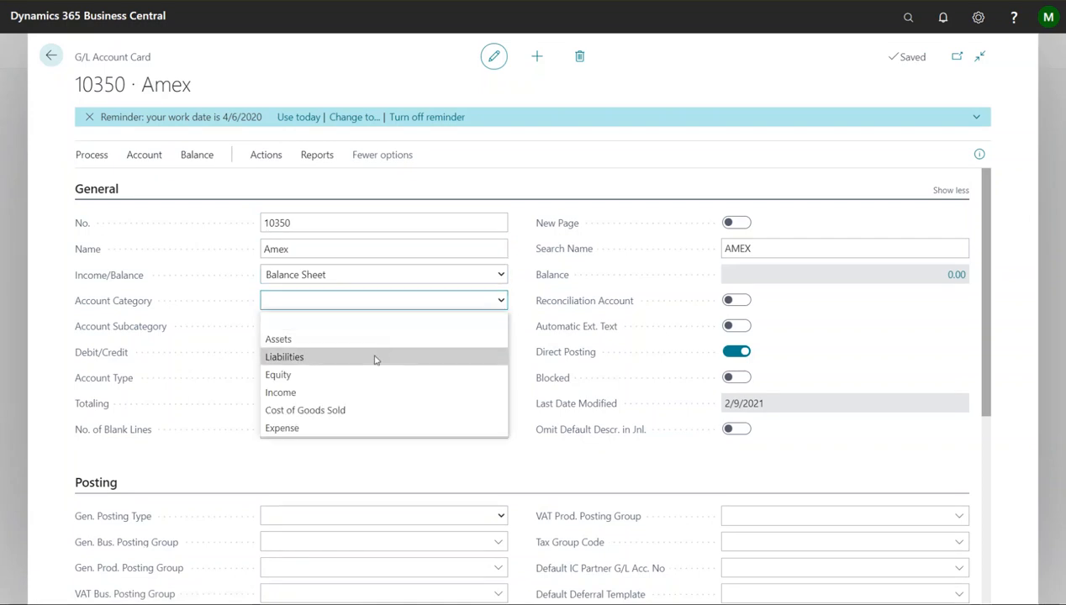
{"action": "left_click", "coordinate": [284, 356]}
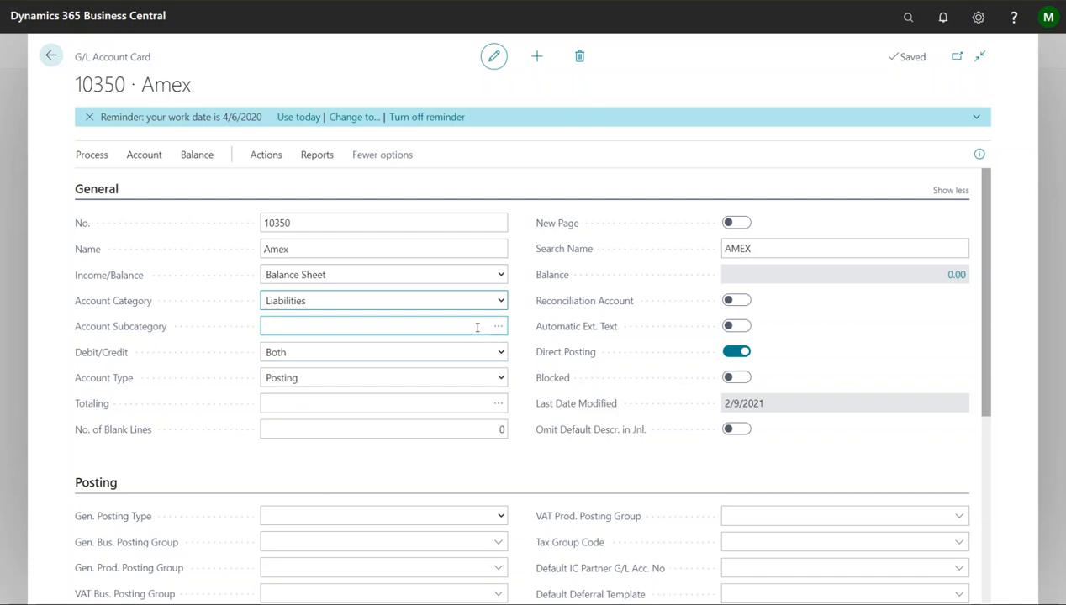
{"action": "left_click", "coordinate": [498, 326]}
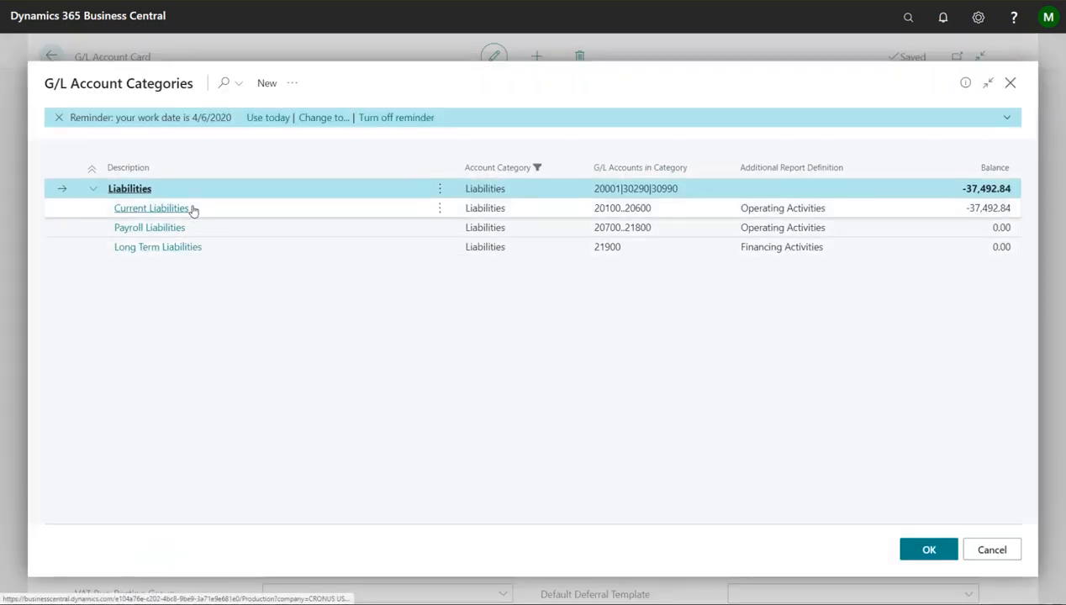
Set the Amex account's subcategory to Current Liabilities and turn off Direct Posting
{"action": "left_click", "coordinate": [928, 549]}
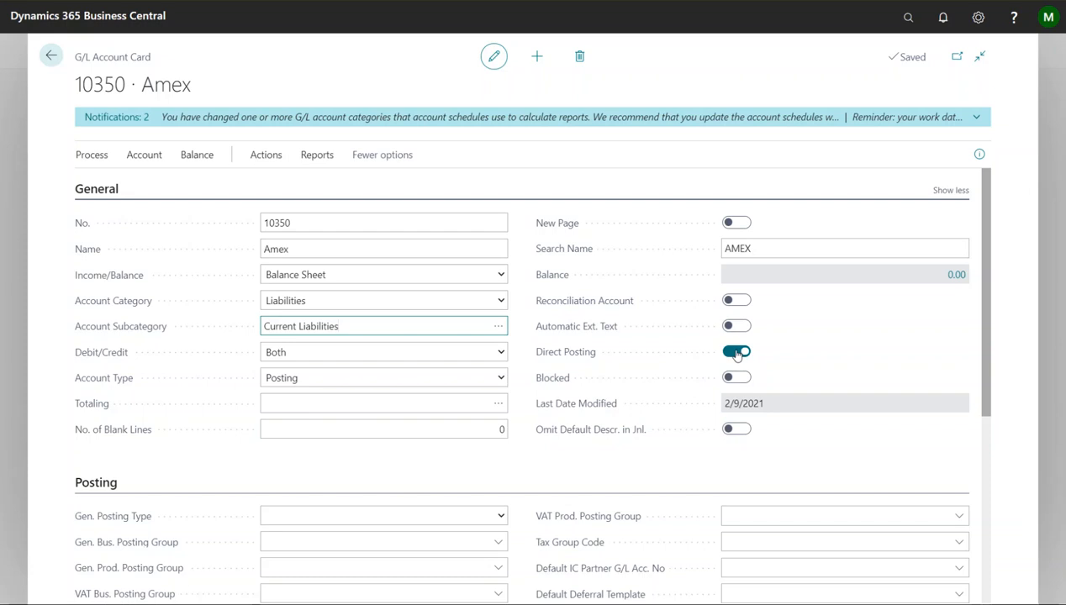
{"action": "left_click", "coordinate": [736, 352]}
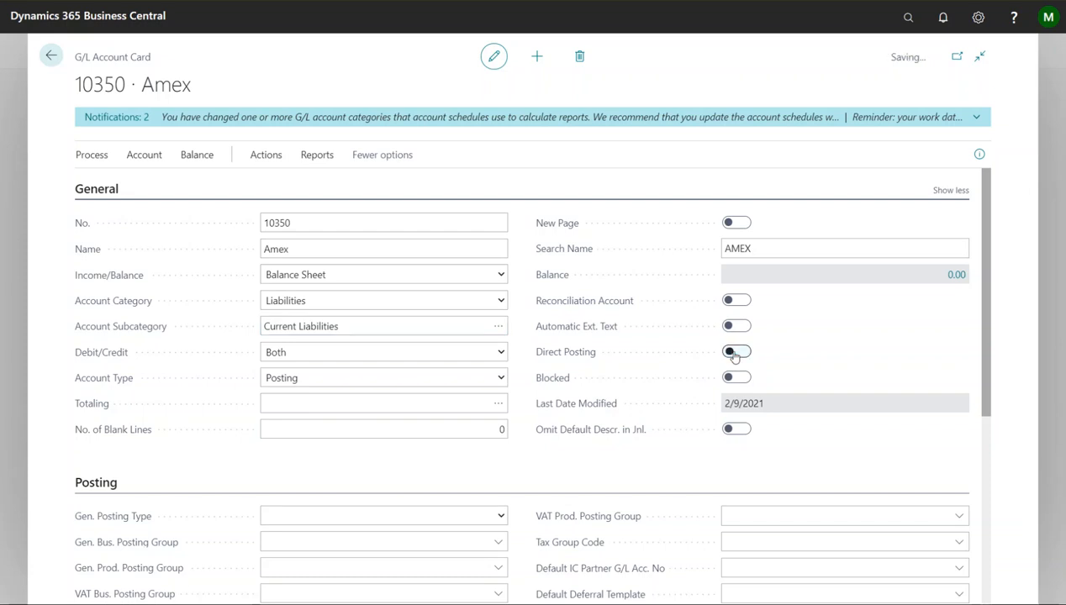
{"action": "left_click", "coordinate": [736, 351]}
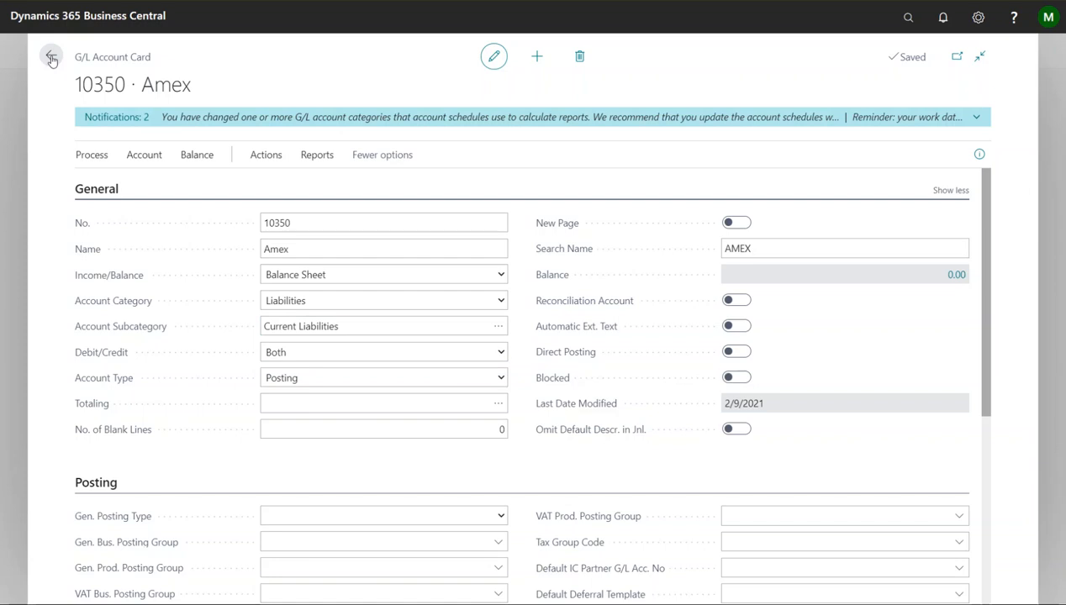
Return to the Chart of Accounts and open the Bank Accounts list via Cash Management
{"action": "left_click", "coordinate": [51, 57]}
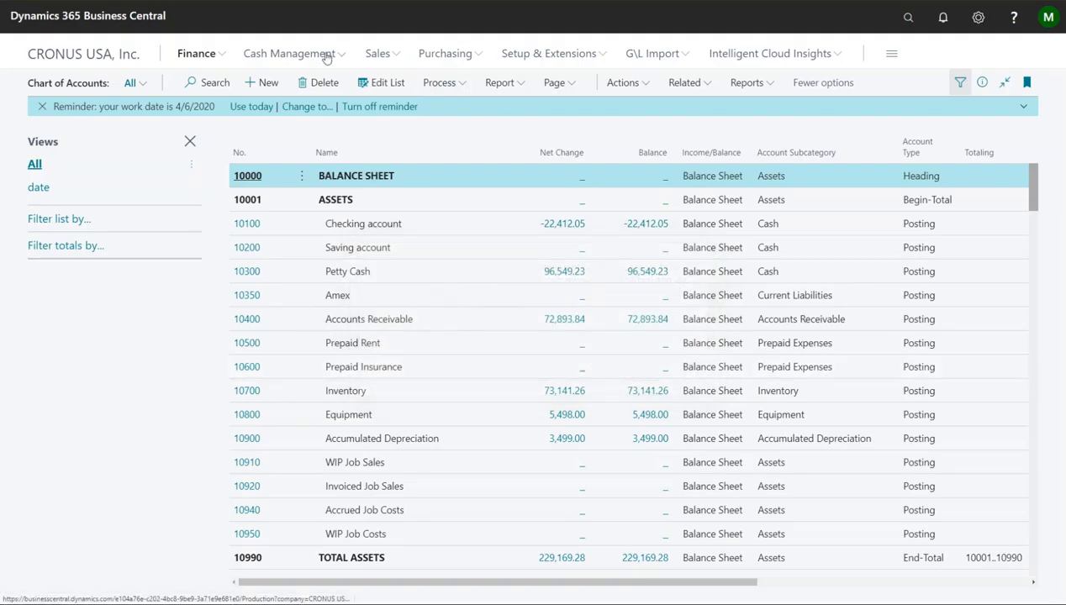
{"action": "left_click", "coordinate": [290, 53]}
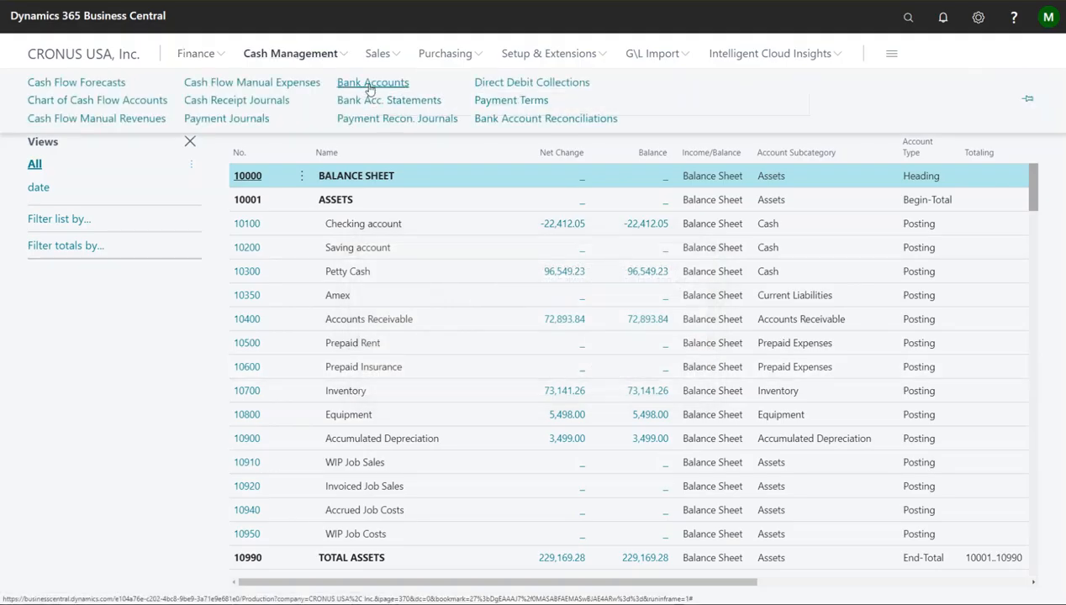
{"action": "left_click", "coordinate": [373, 82]}
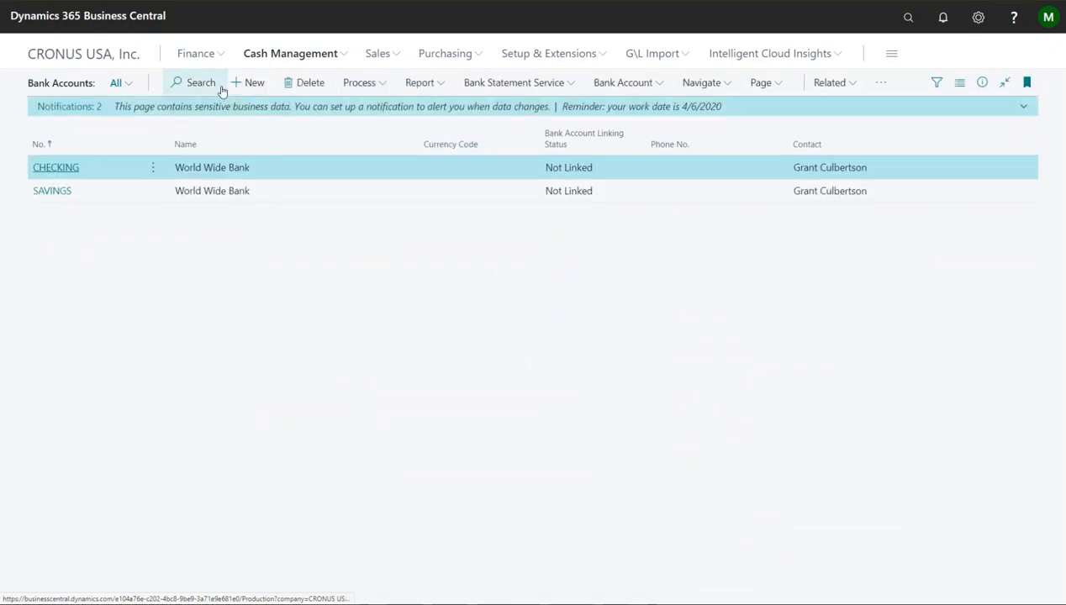
Create bank account AMEX named 'American Express' and reach its posting group field
{"action": "left_click", "coordinate": [247, 83]}
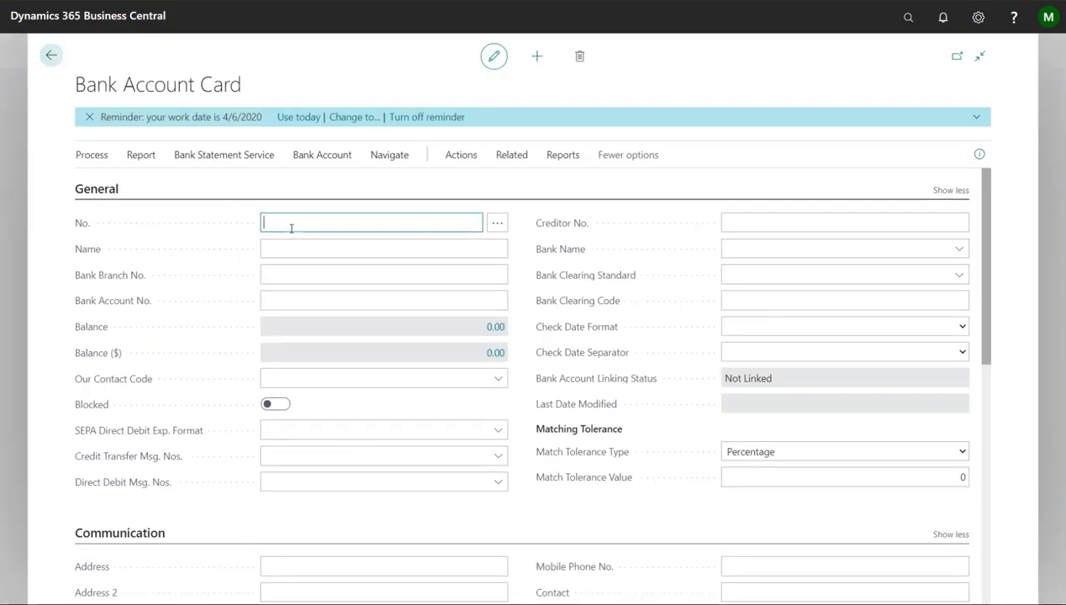
{"action": "type", "text": "AMEX"}
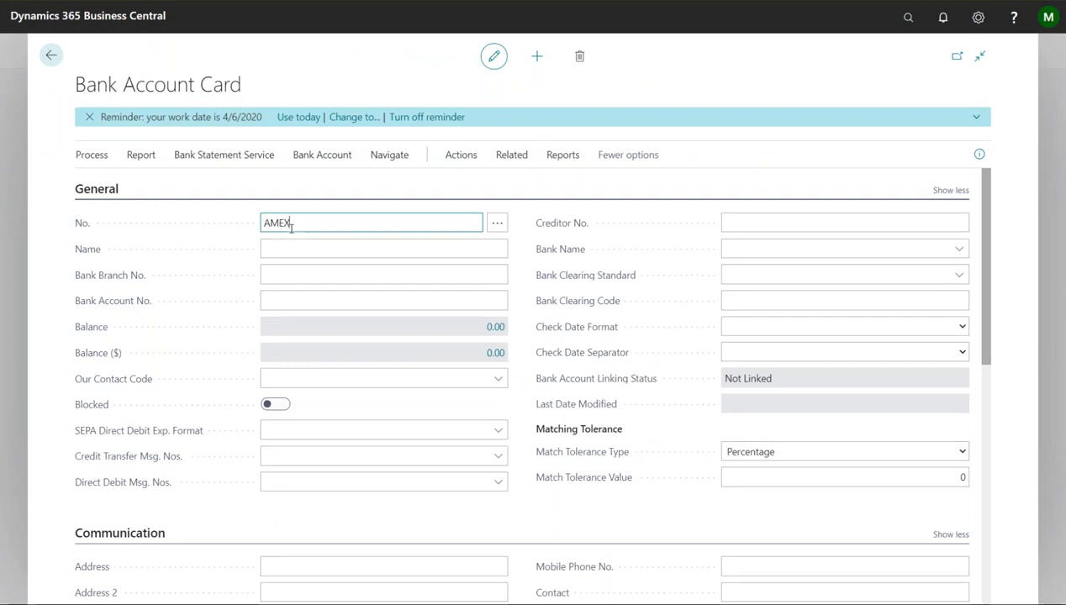
{"action": "type", "text": "American E"}
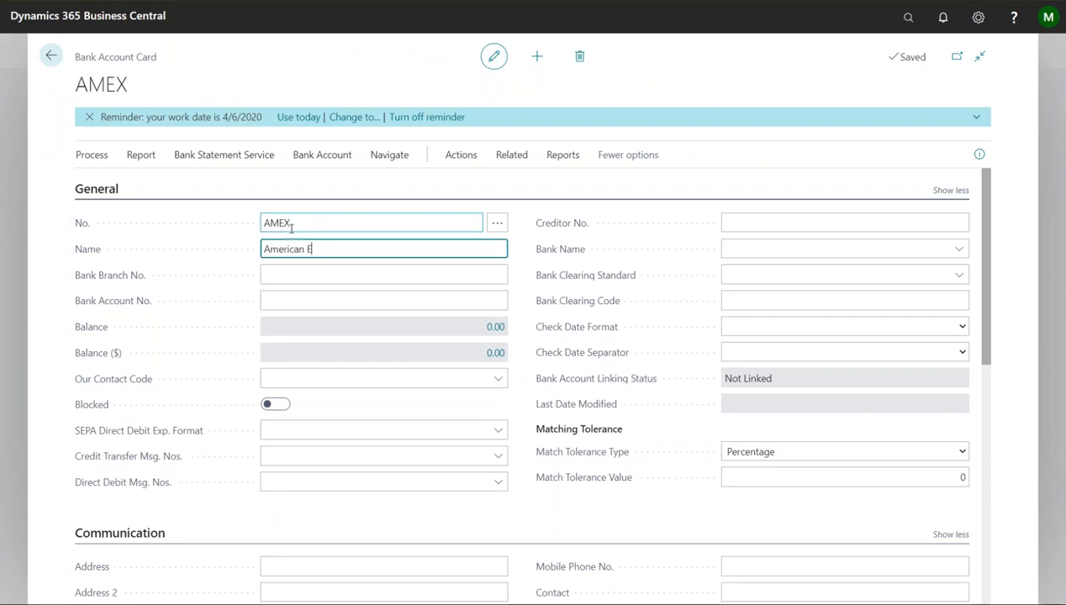
{"action": "type", "text": "xpress"}
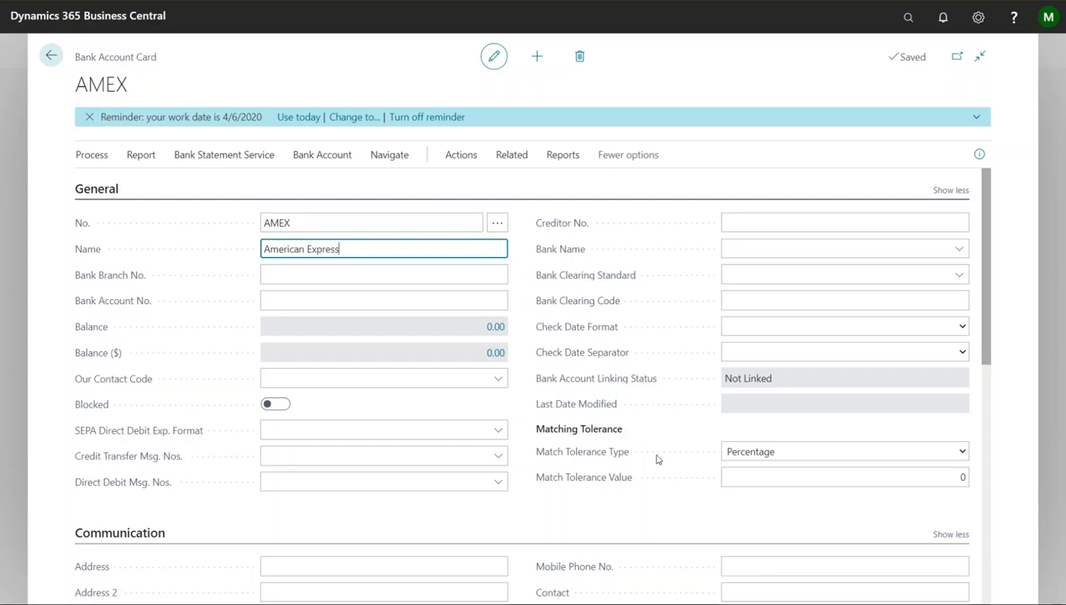
{"action": "scroll", "scroll_direction": "down", "scroll_amount": 3}
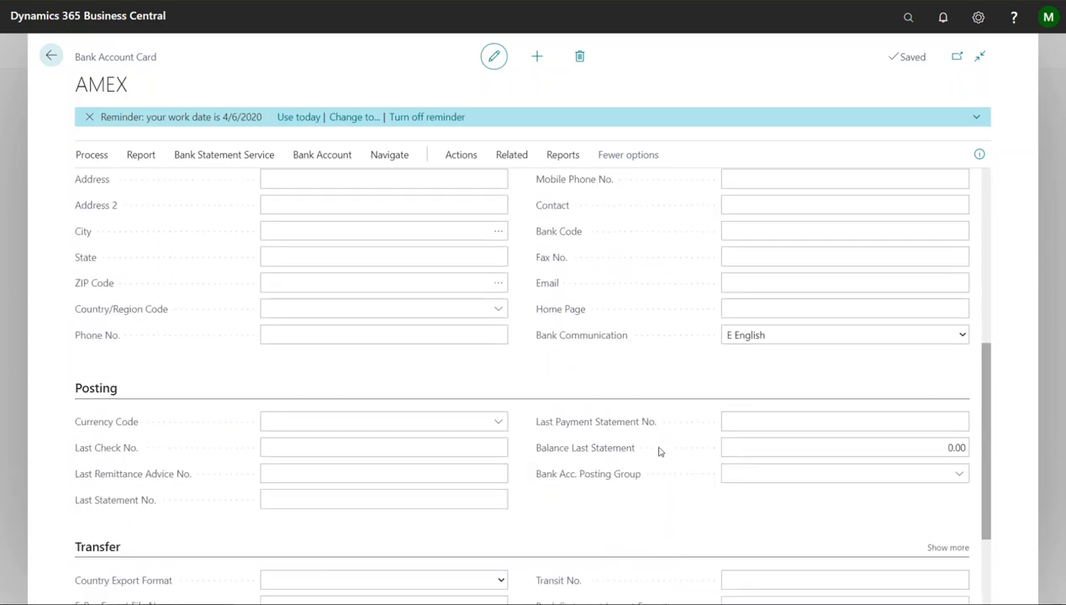
{"action": "scroll", "scroll_direction": "down", "scroll_amount": 3}
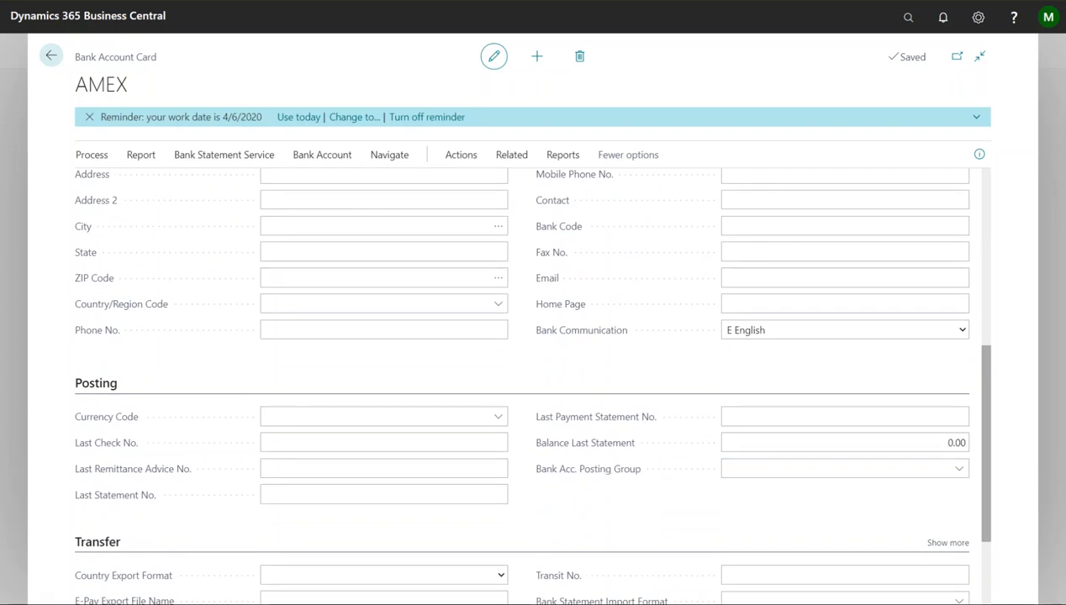
{"action": "left_click", "coordinate": [844, 469]}
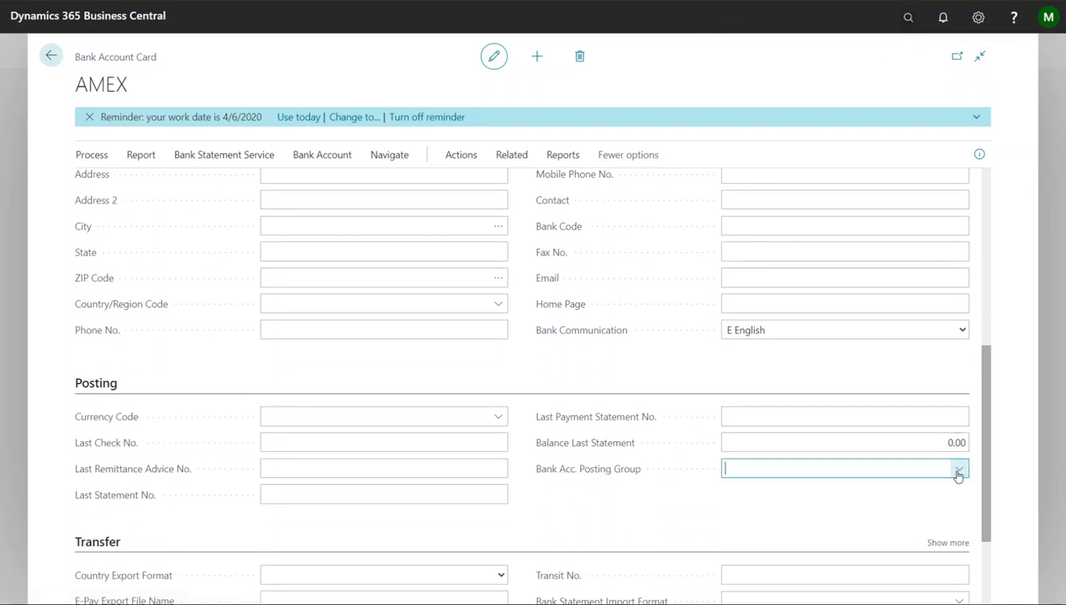
Add bank posting group AMEX linked to G/L account 10350 and assign it to the AMEX bank account
{"action": "left_click", "coordinate": [957, 468]}
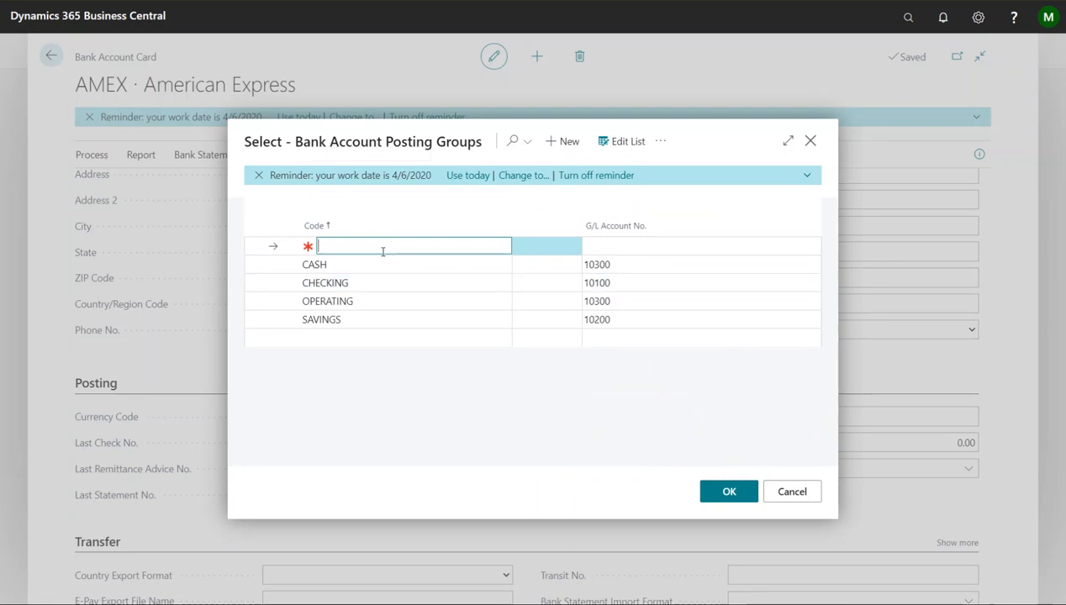
{"action": "type", "text": "AMEX"}
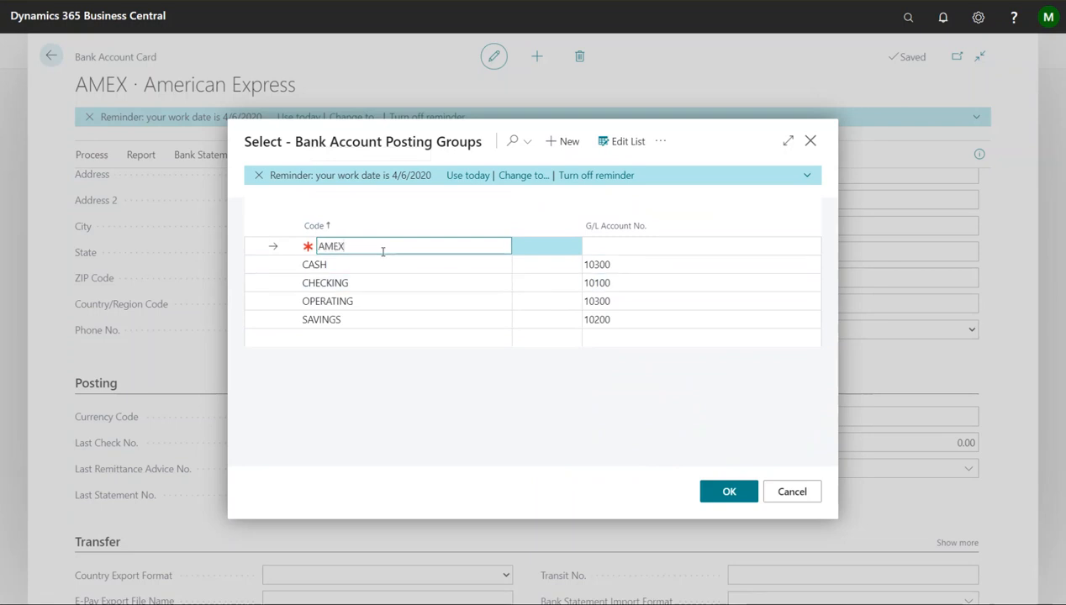
{"action": "type", "text": "10350"}
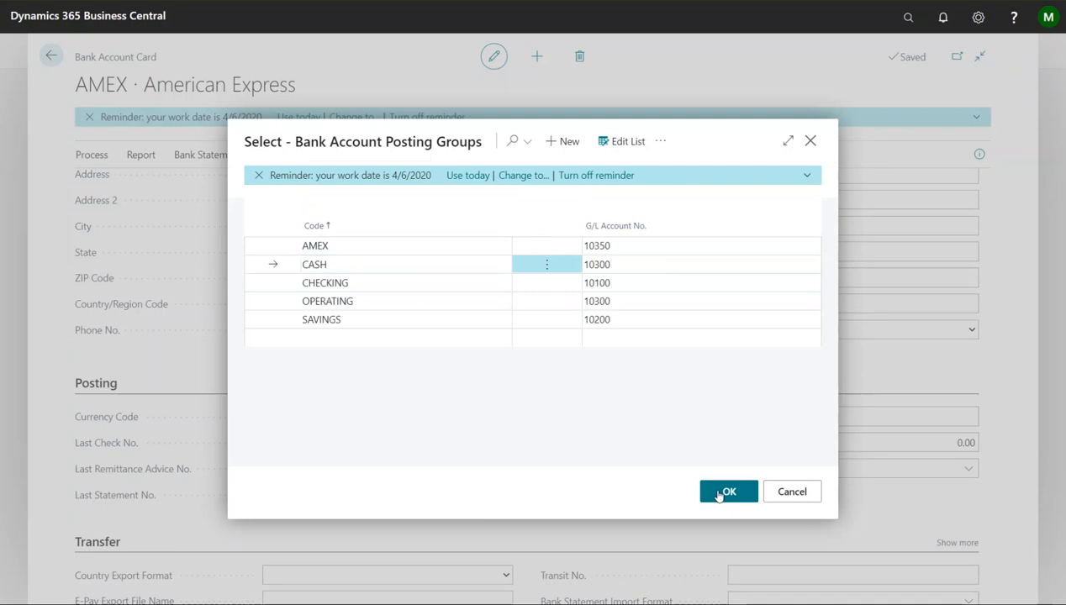
{"action": "left_click", "coordinate": [727, 491]}
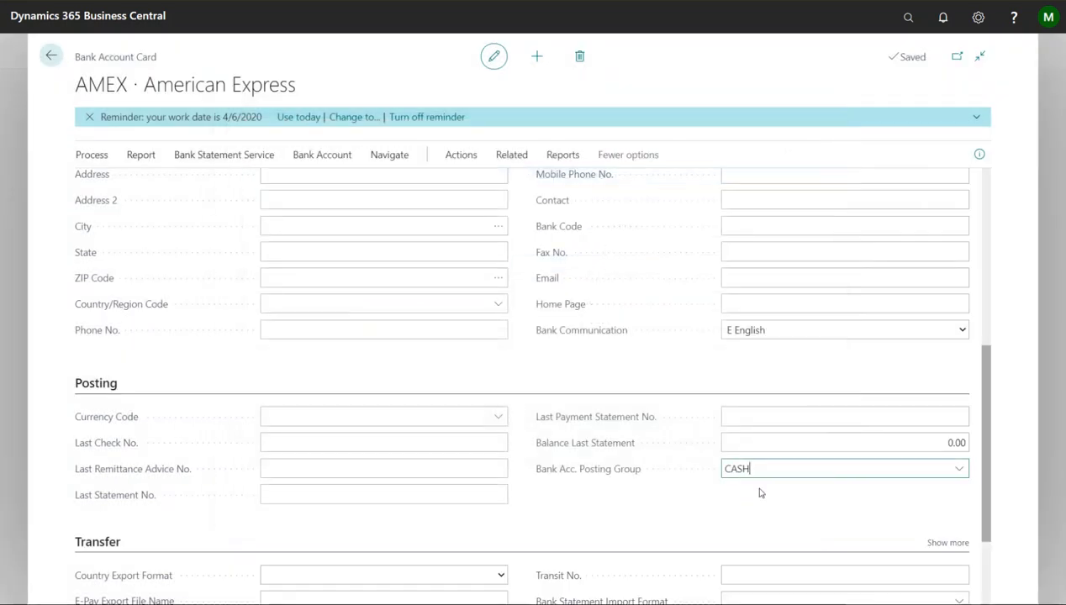
{"action": "mouse_move", "coordinate": [960, 468]}
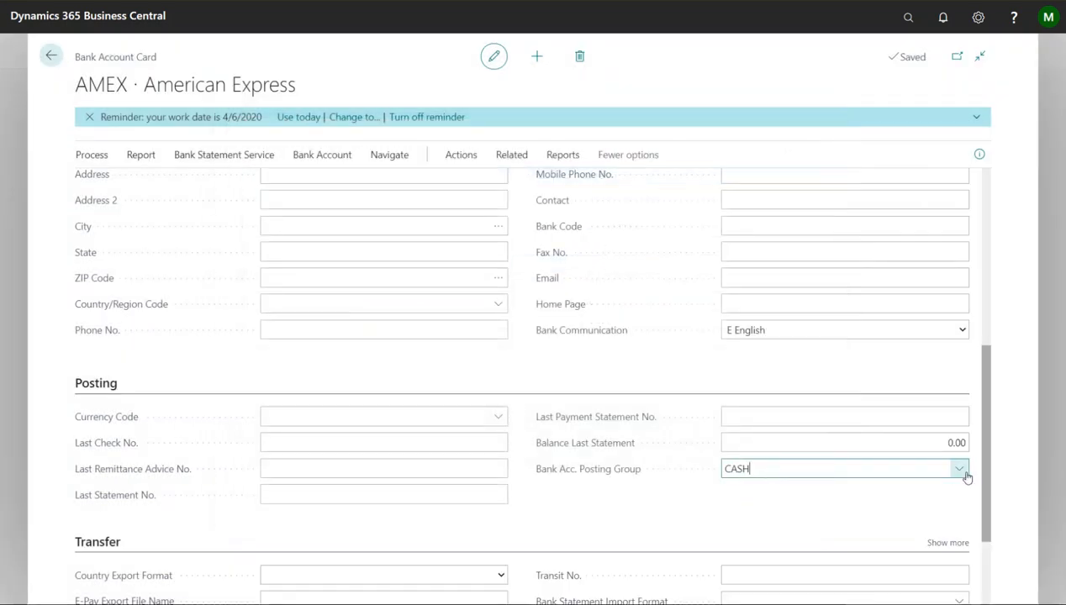
{"action": "type", "text": "AMEX"}
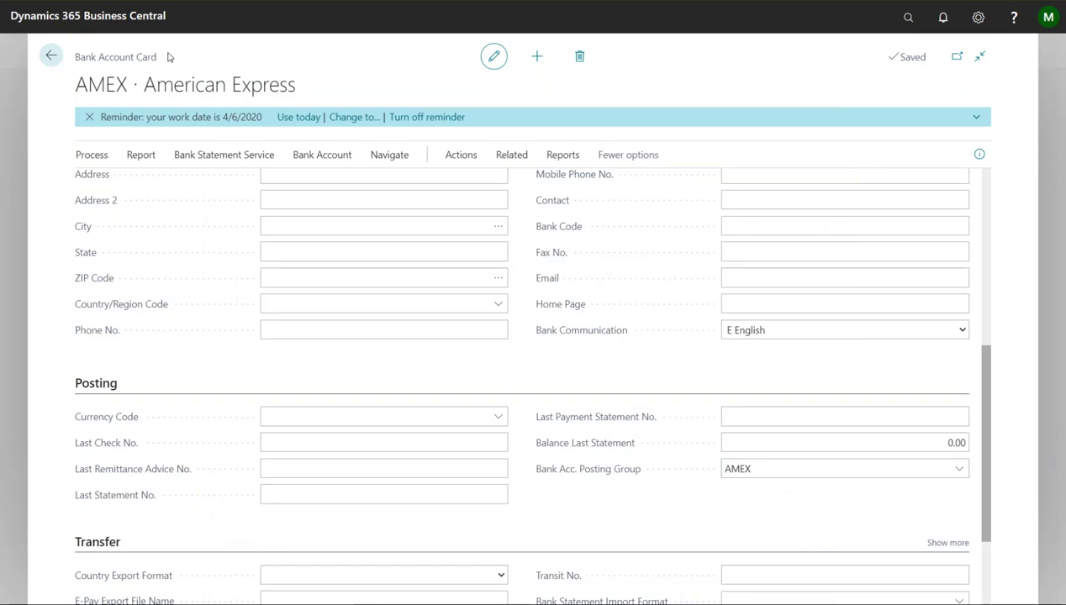
Leave the AMEX bank account and start a Tell Me search
{"action": "left_click", "coordinate": [50, 56]}
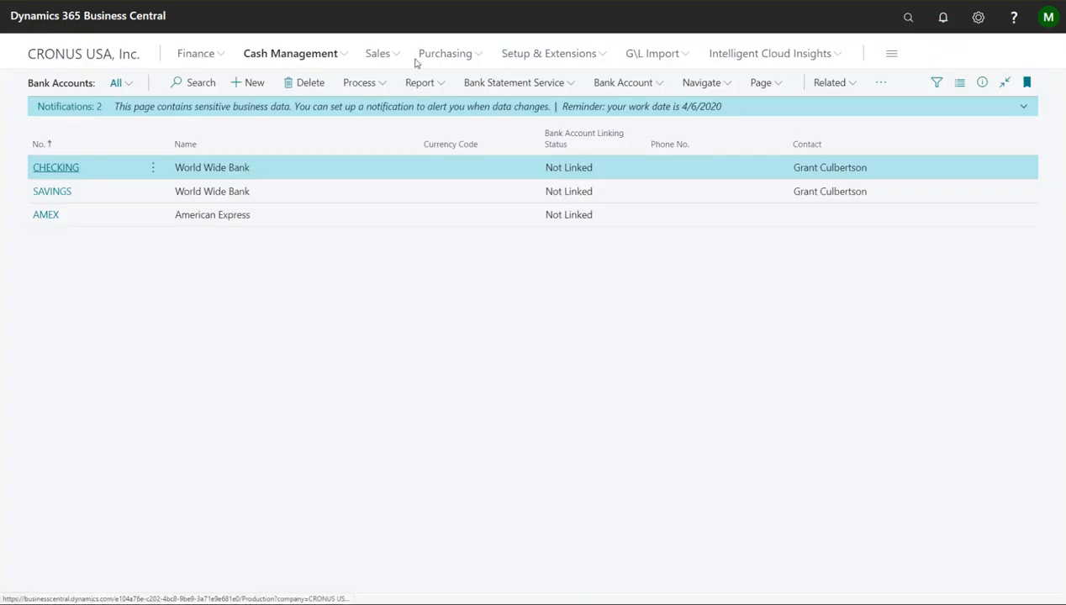
{"action": "left_click", "coordinate": [908, 17]}
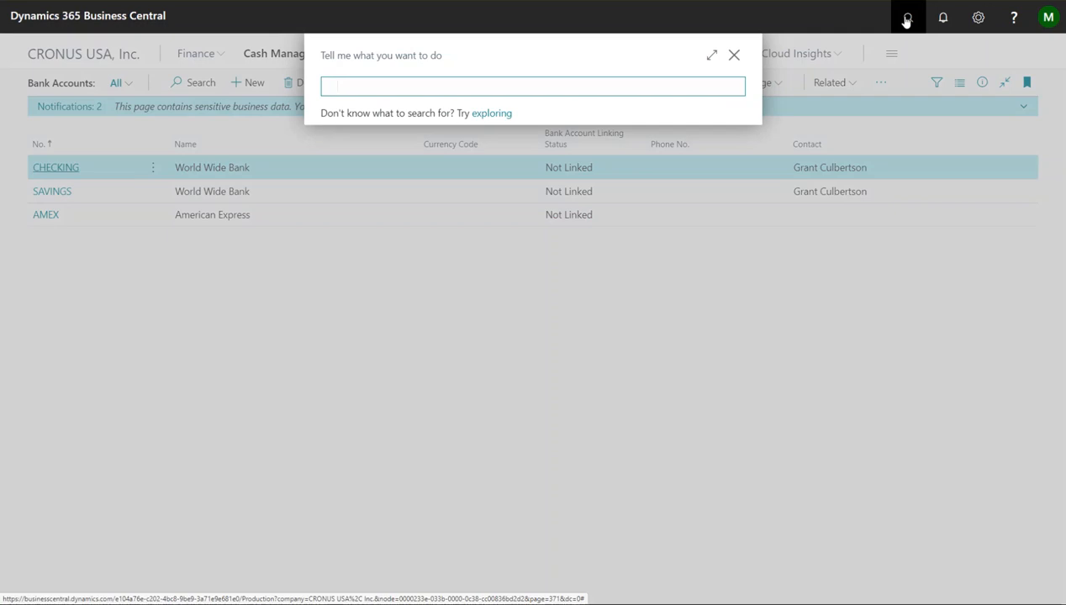
Find the Payment Methods page and add a row with code AMEX, description Amex
{"action": "type", "text": "payment meth"}
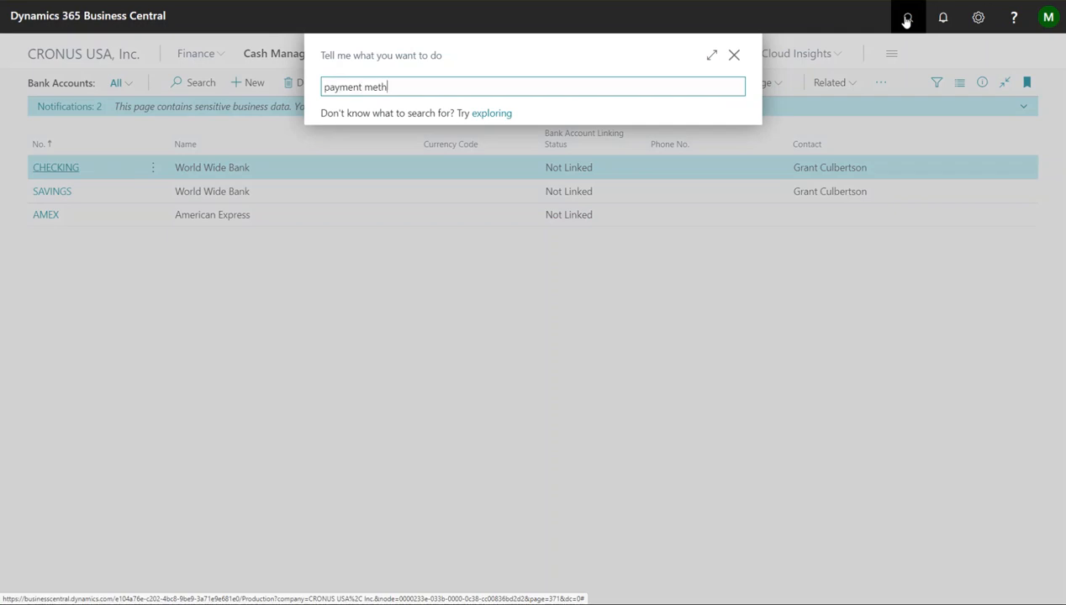
{"action": "type", "text": "od"}
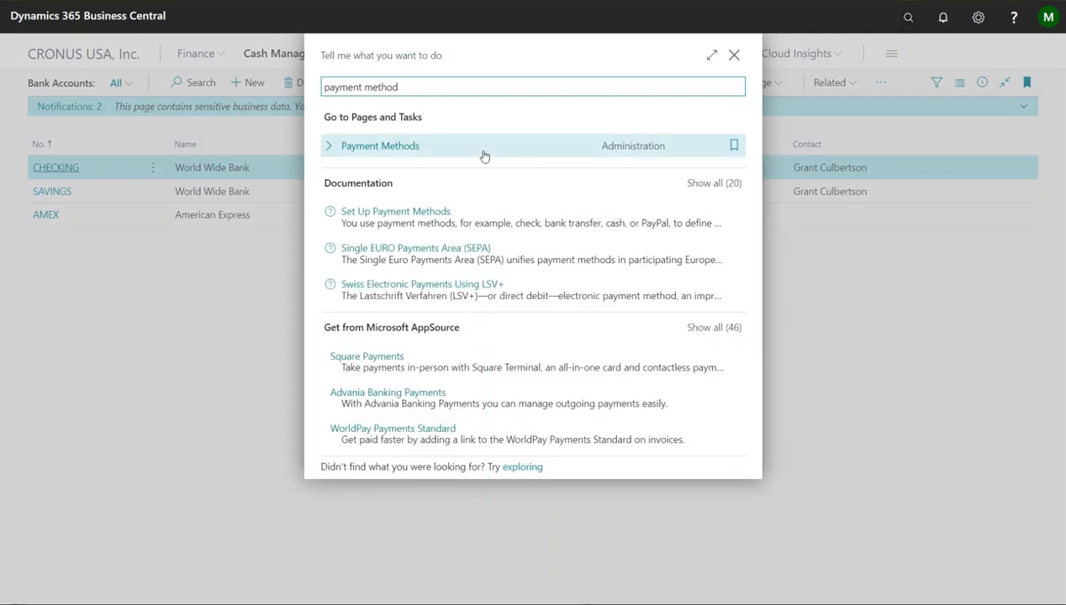
{"action": "left_click", "coordinate": [379, 145]}
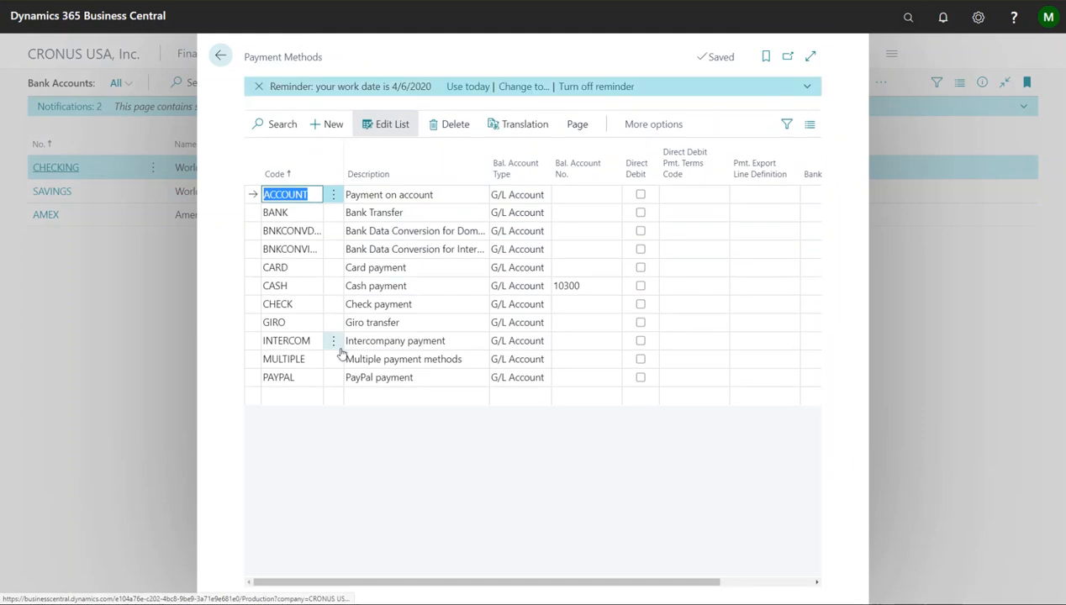
{"action": "type", "text": "A"}
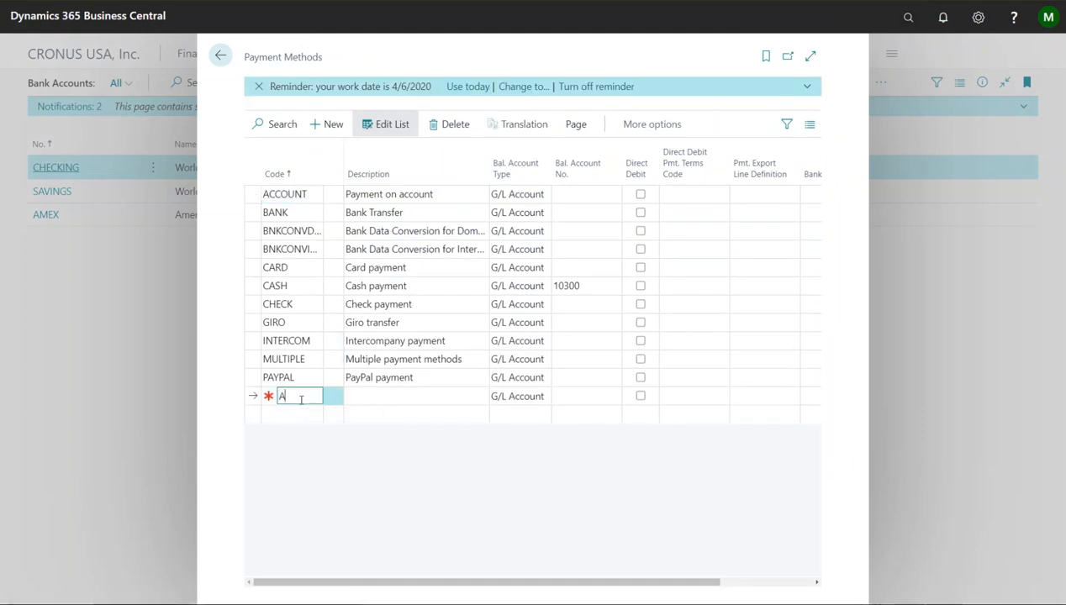
{"action": "type", "text": "MEX"}
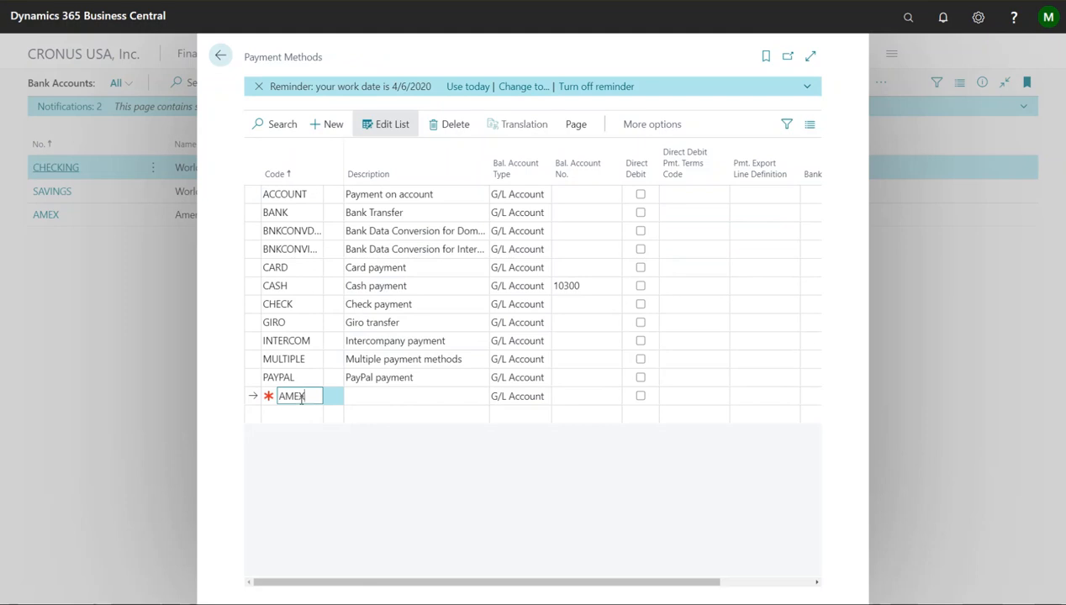
{"action": "type", "text": "Amex"}
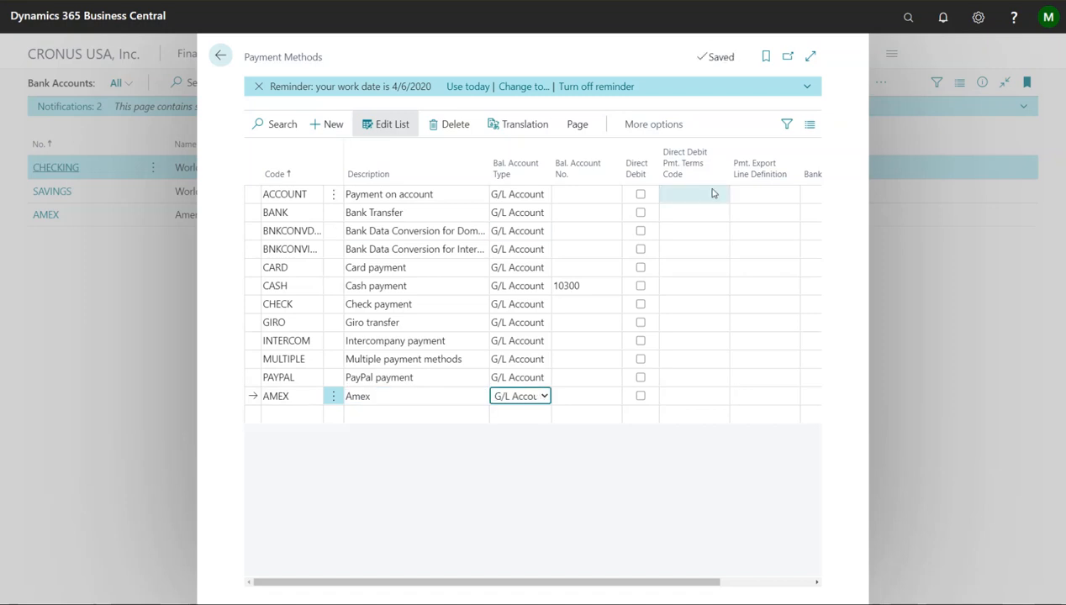
Set the AMEX method's balancing account to Bank Account AMEX and close the page
{"action": "left_click", "coordinate": [543, 396]}
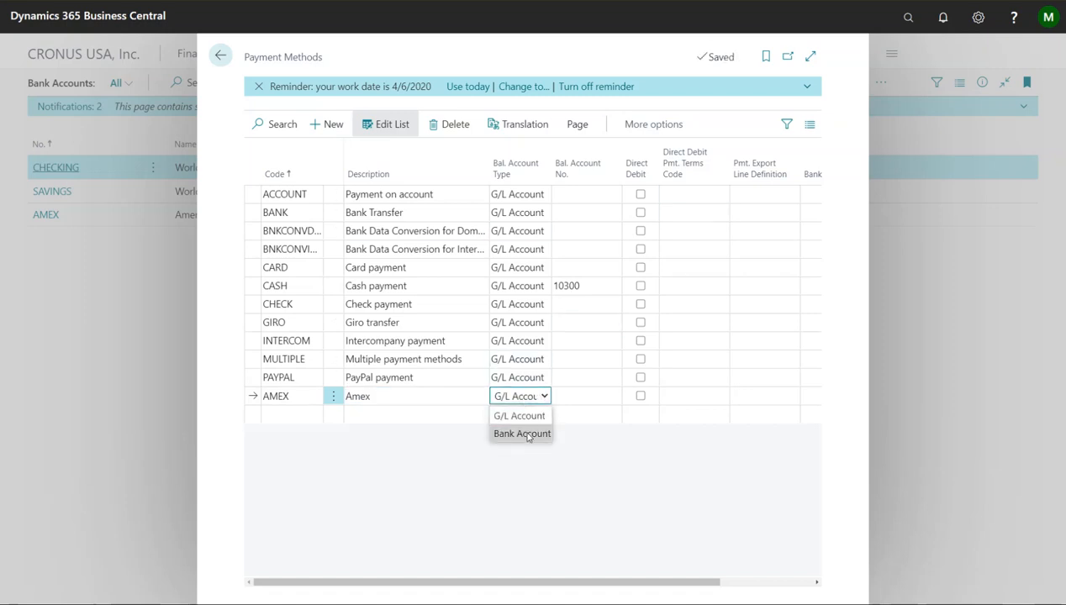
{"action": "left_click", "coordinate": [522, 434]}
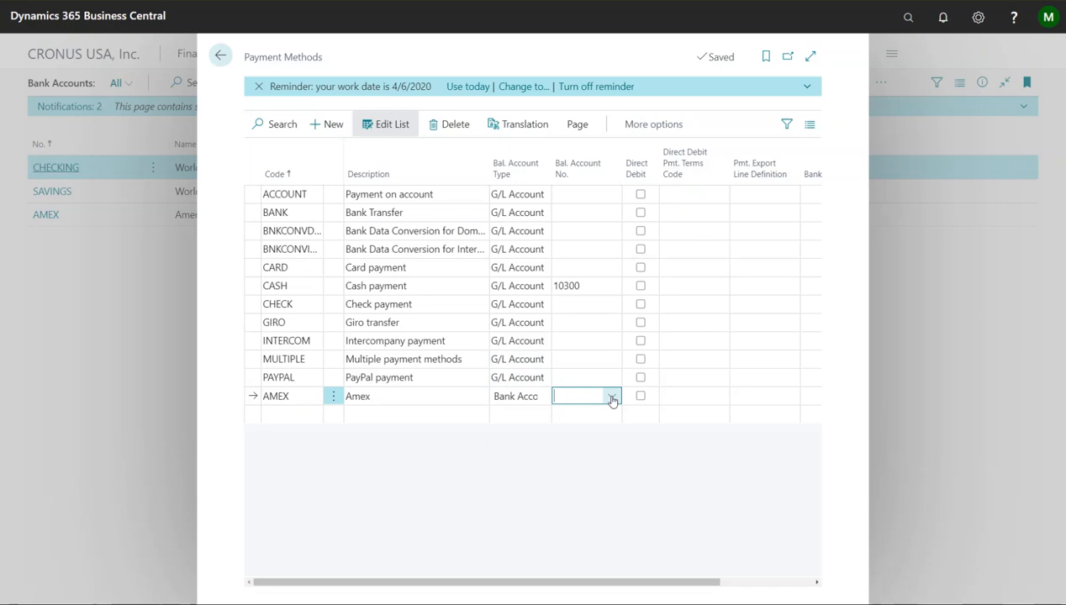
{"action": "left_click", "coordinate": [612, 396]}
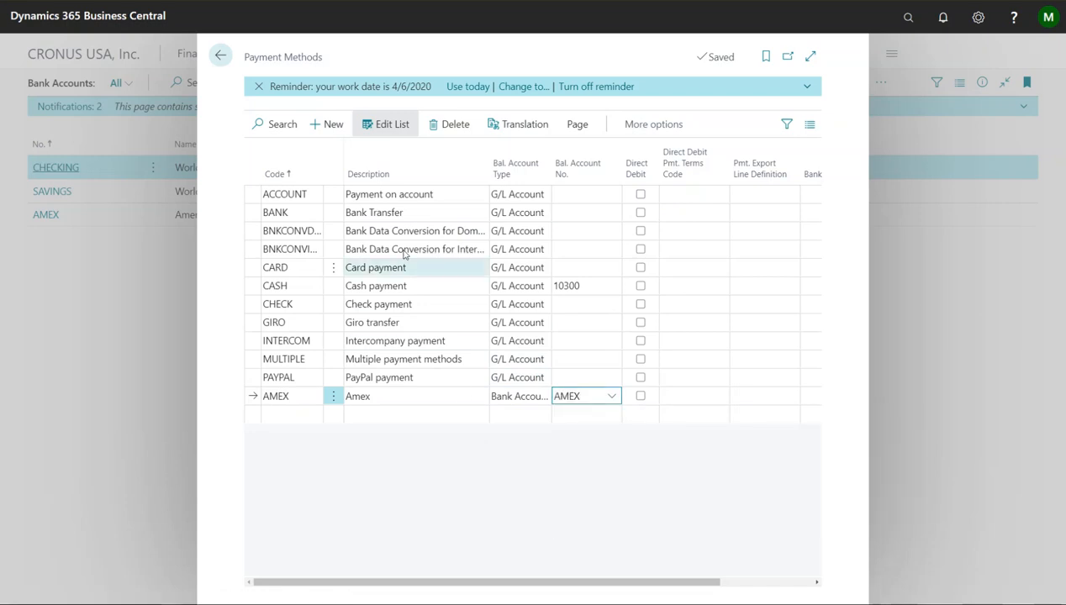
{"action": "left_click", "coordinate": [415, 413]}
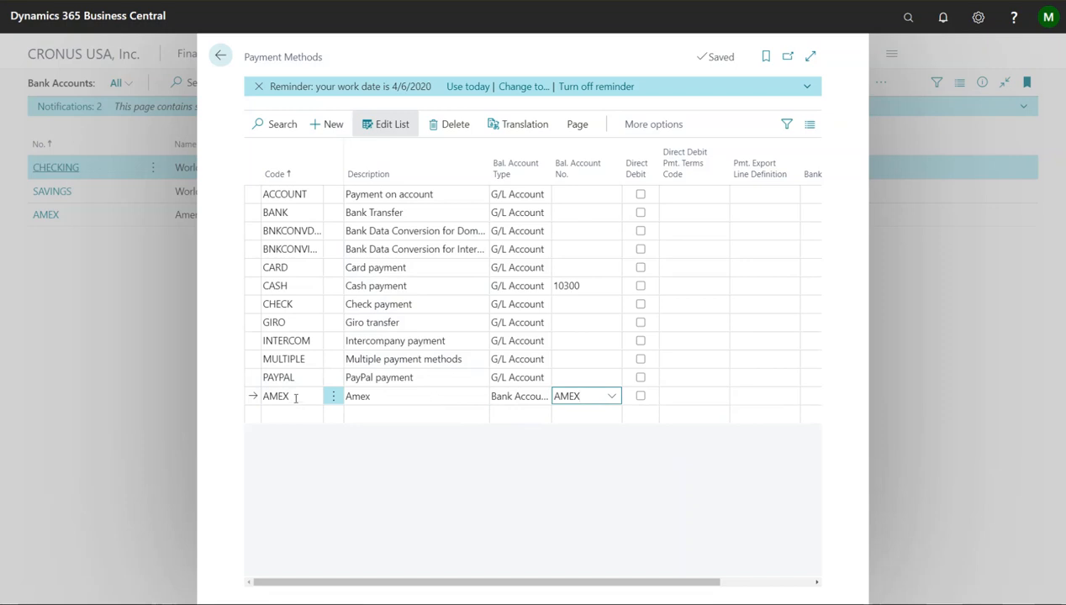
{"action": "left_click", "coordinate": [580, 396]}
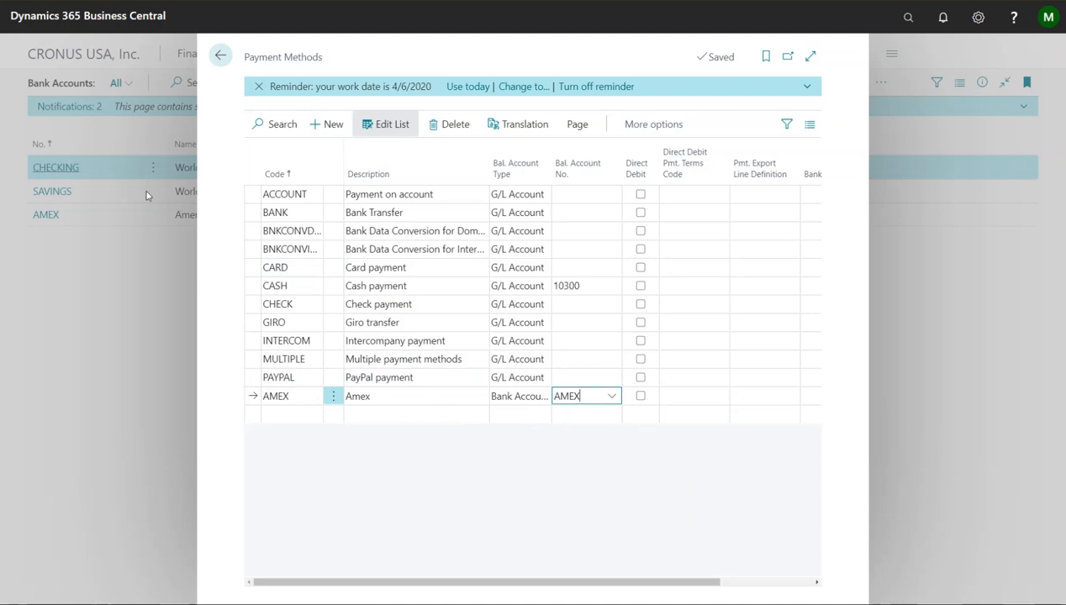
{"action": "left_click", "coordinate": [220, 55]}
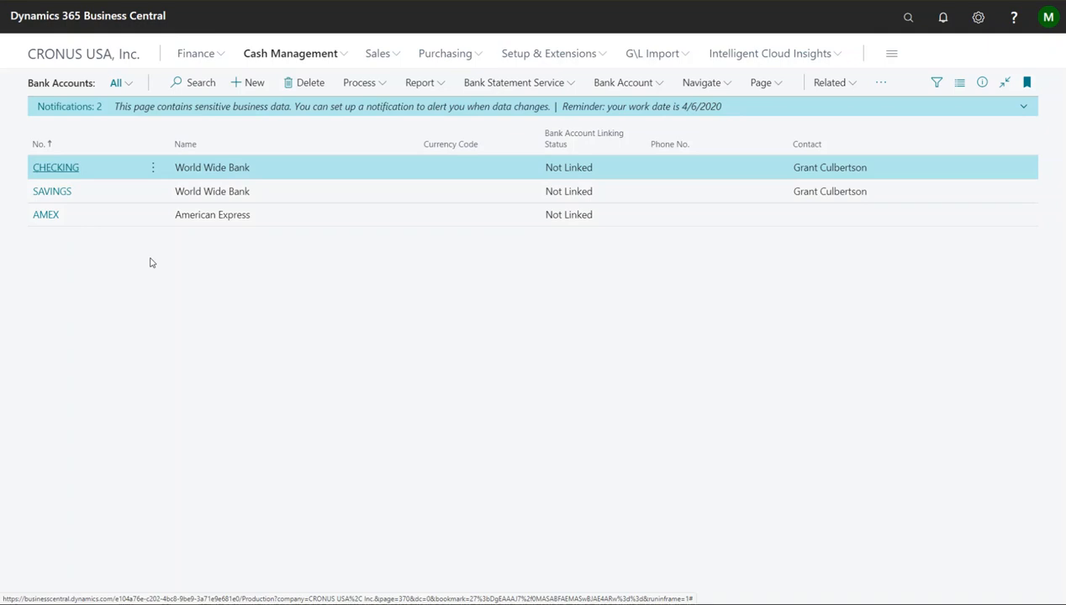
Create a new purchase invoice for vendor Fabrikam, Inc. with vendor invoice no. CC INVOICE
{"action": "left_click", "coordinate": [447, 53]}
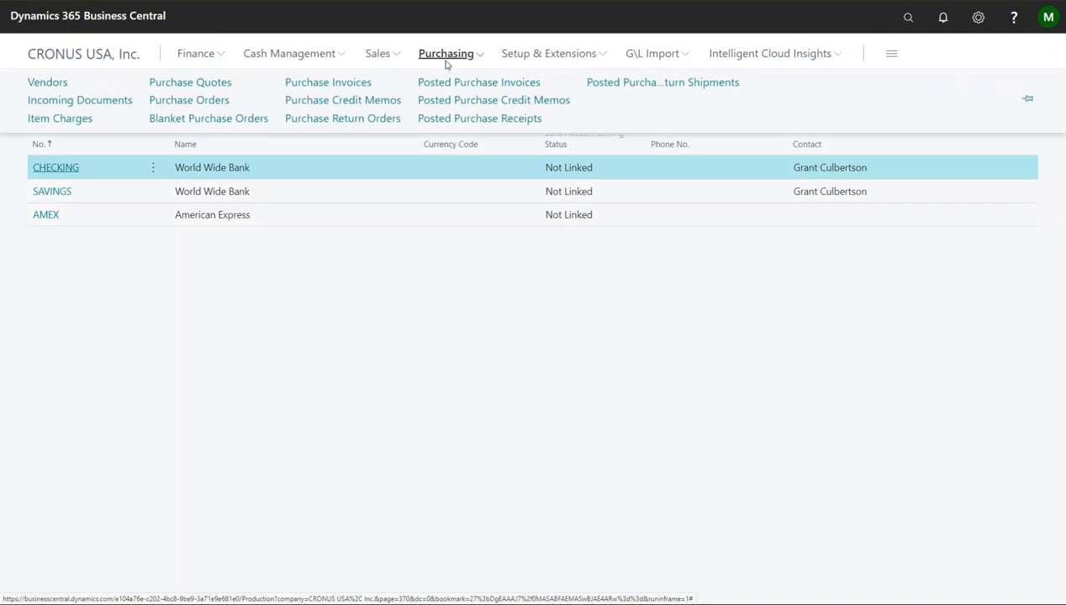
{"action": "left_click", "coordinate": [328, 81]}
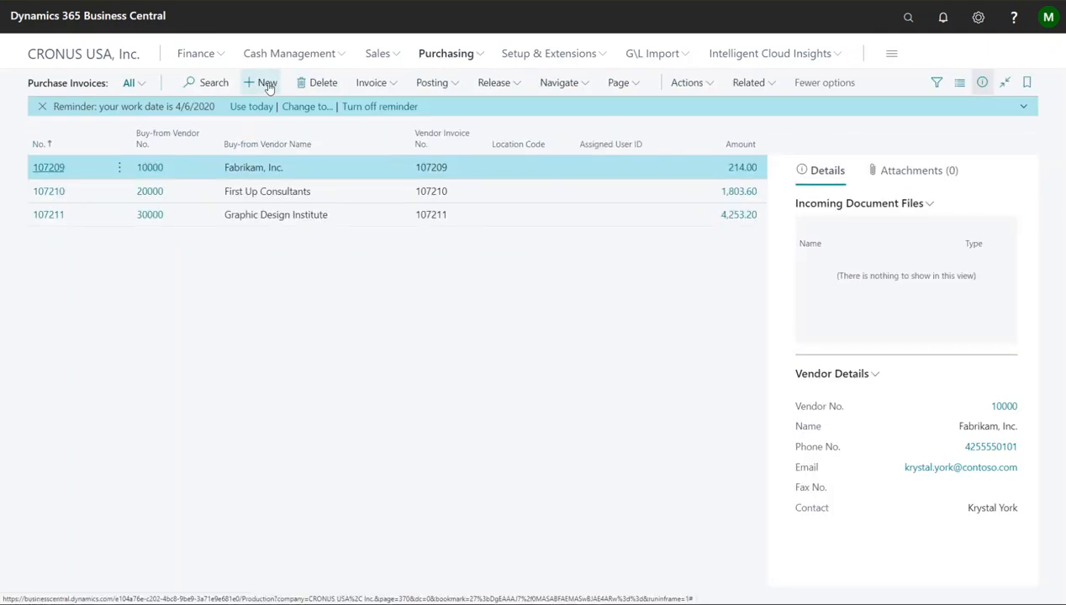
{"action": "left_click", "coordinate": [260, 82]}
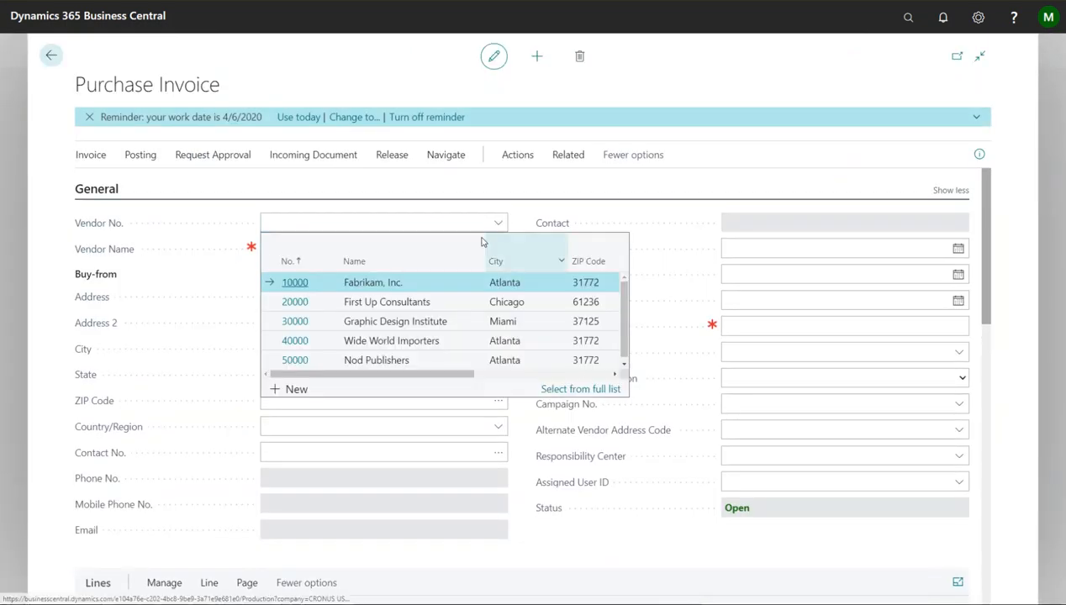
{"action": "left_click", "coordinate": [295, 282]}
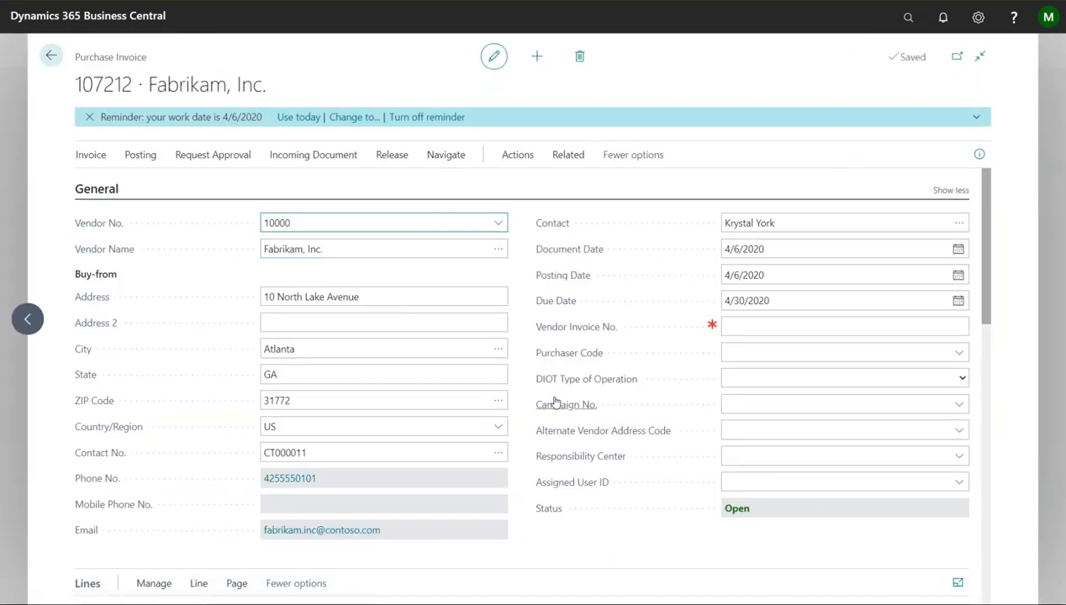
{"action": "left_click", "coordinate": [843, 327]}
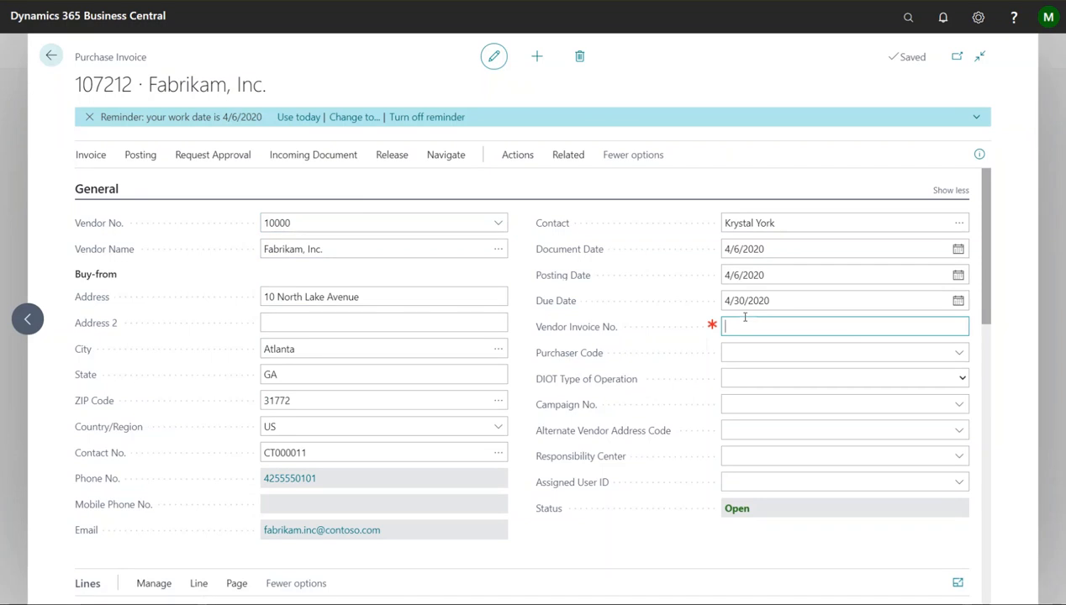
{"action": "type", "text": "CC Invoice"}
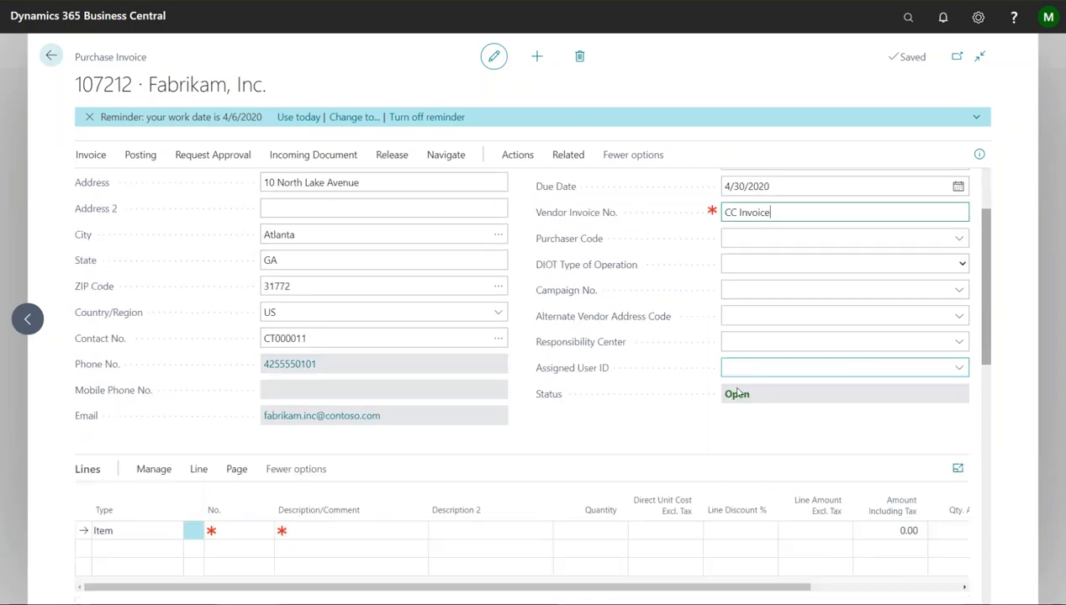
Add a G/L Account line for 61500 Miscellaneous Expense with quantity 1 and cost 650
{"action": "left_click", "coordinate": [173, 514]}
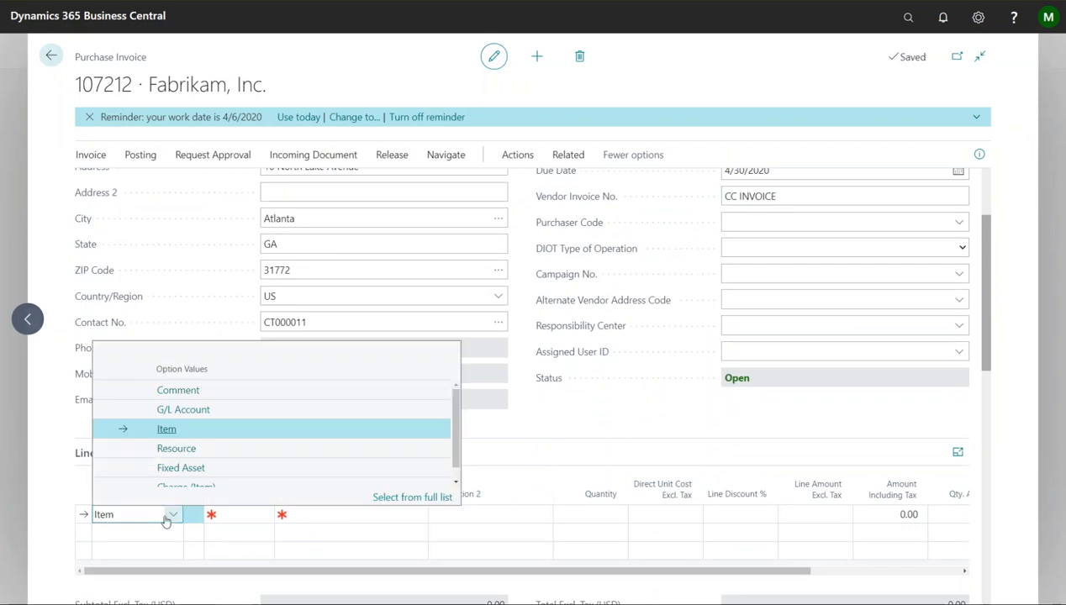
{"action": "left_click", "coordinate": [183, 410]}
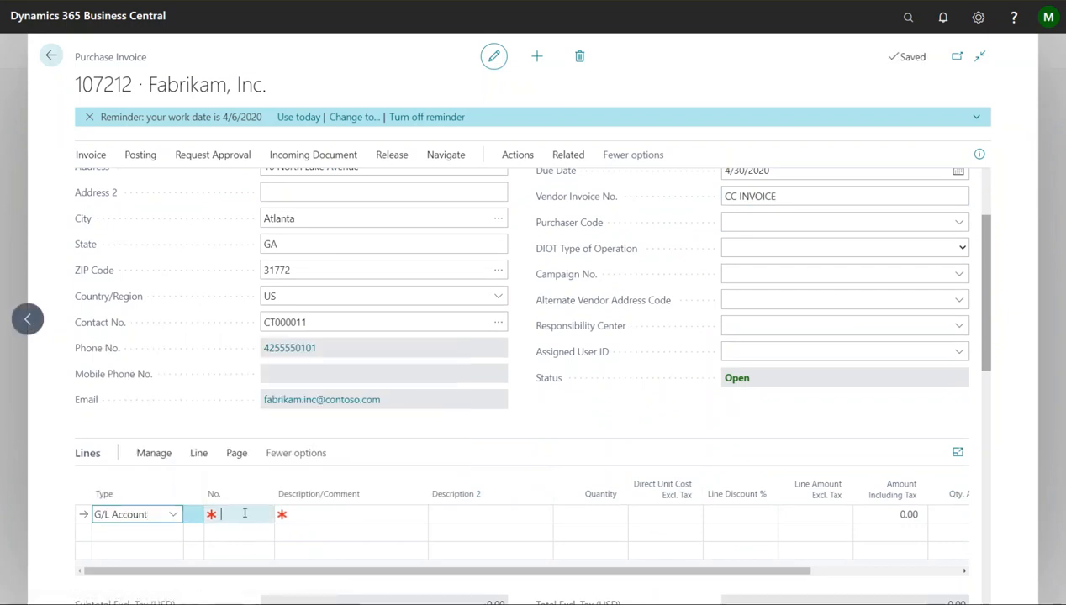
{"action": "left_click", "coordinate": [264, 513]}
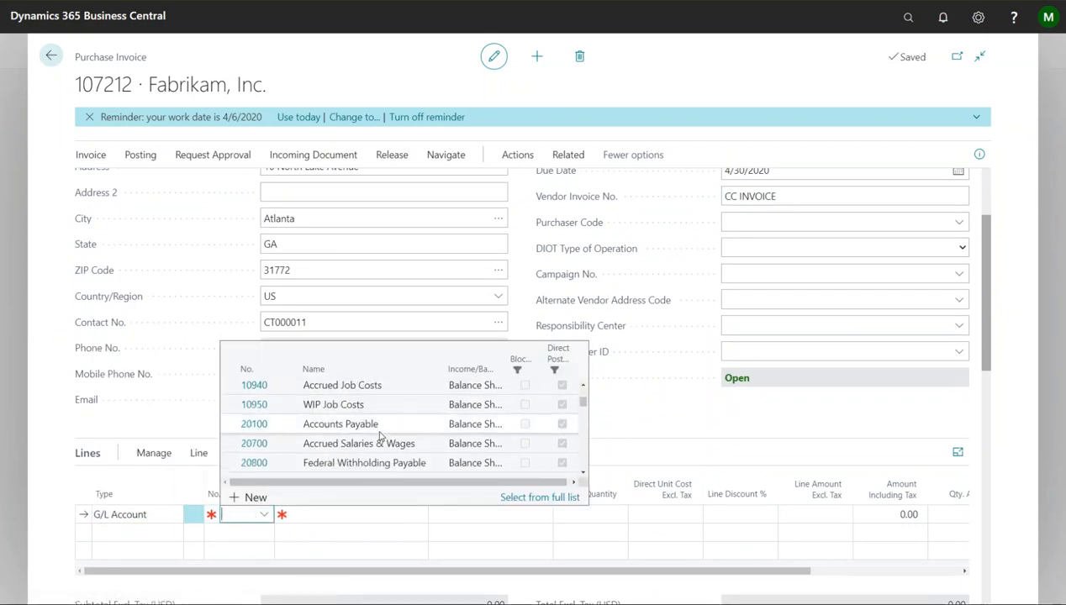
{"action": "type", "text": "50"}
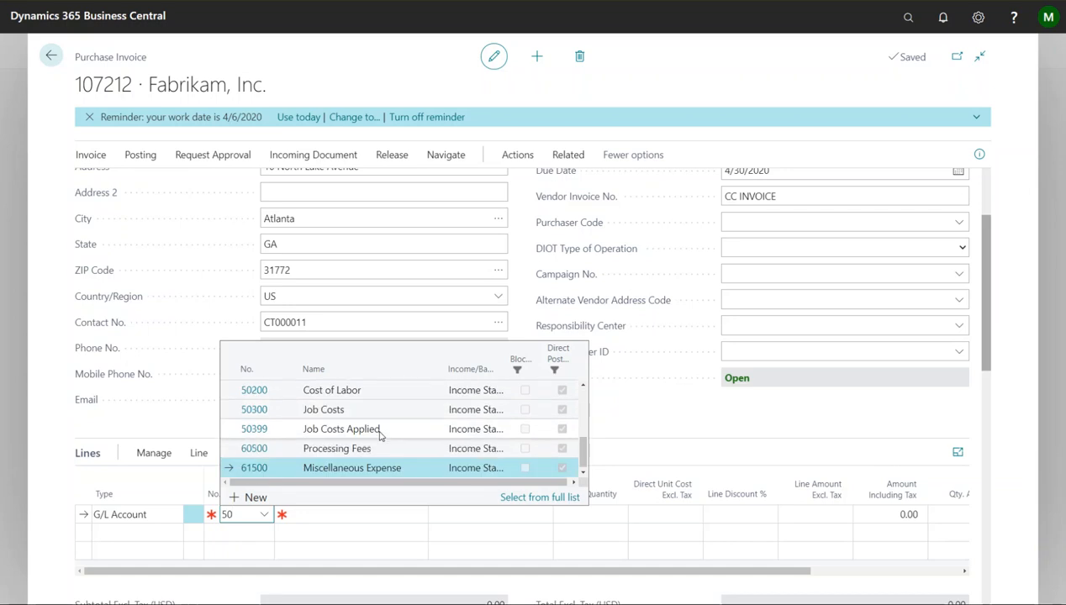
{"action": "left_click", "coordinate": [352, 467]}
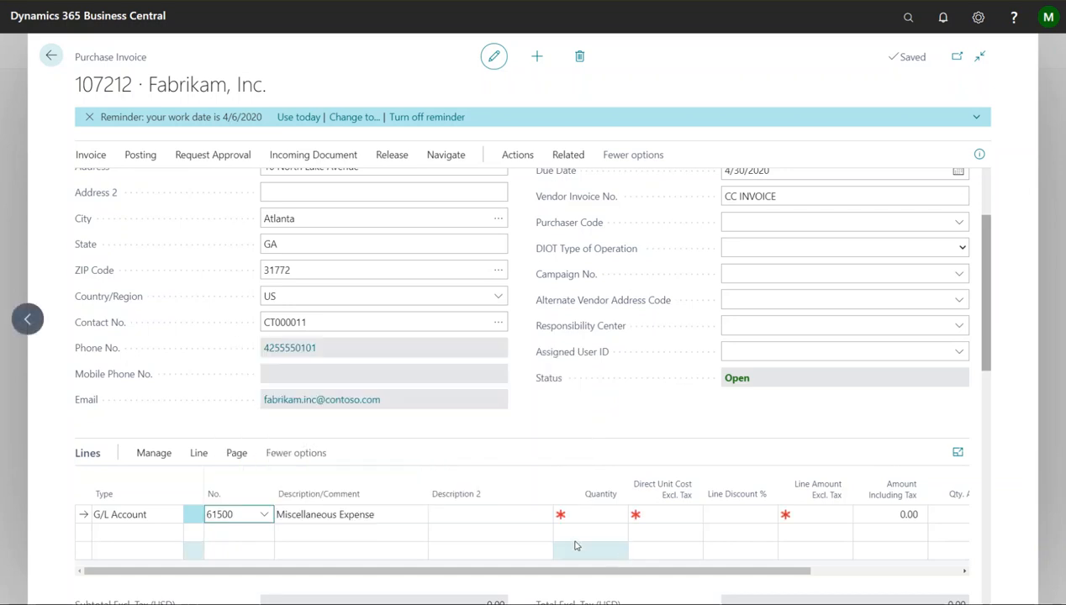
{"action": "type", "text": "1"}
{"action": "left_click", "coordinate": [665, 514]}
{"action": "type", "text": "650"}
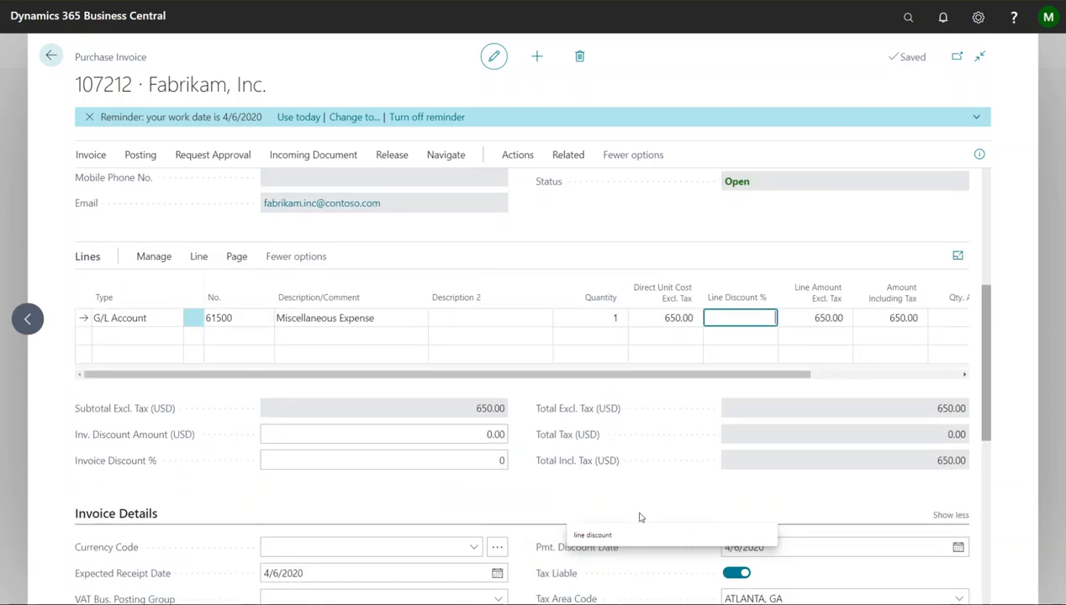
Set the invoice's Payment Method Code to AMEX in the Invoice Details section
{"action": "scroll", "scroll_direction": "down", "scroll_amount": 3}
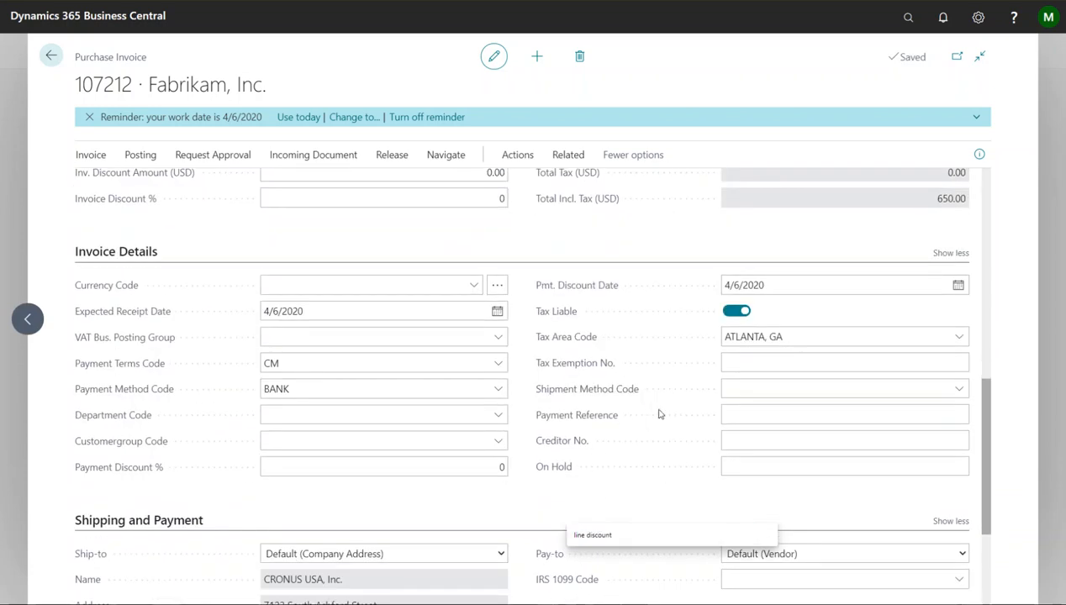
{"action": "scroll", "scroll_direction": "down", "scroll_amount": 3}
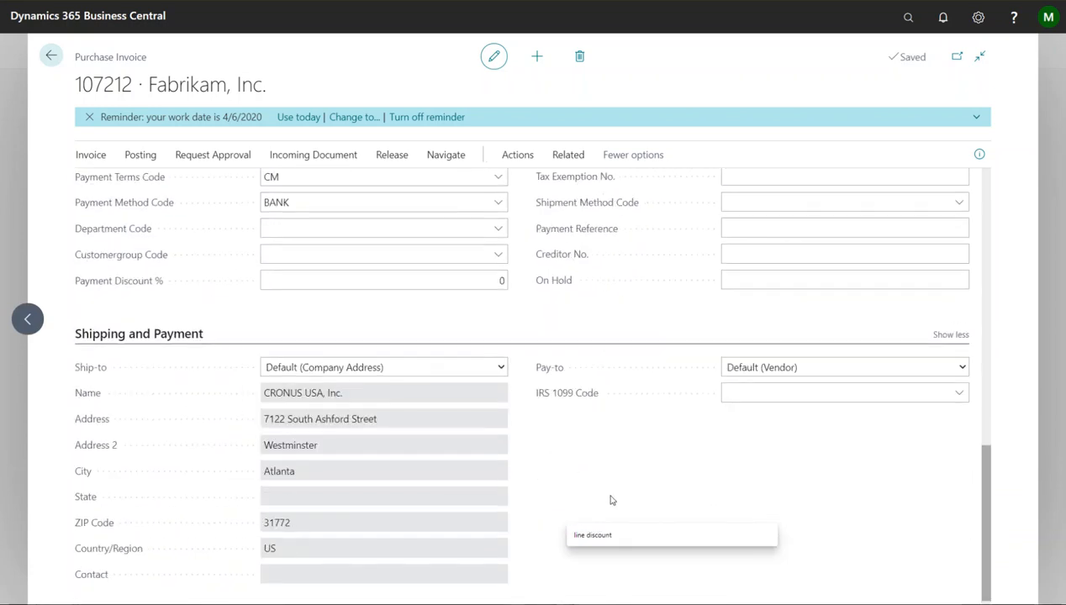
{"action": "scroll", "scroll_direction": "down", "scroll_amount": 3}
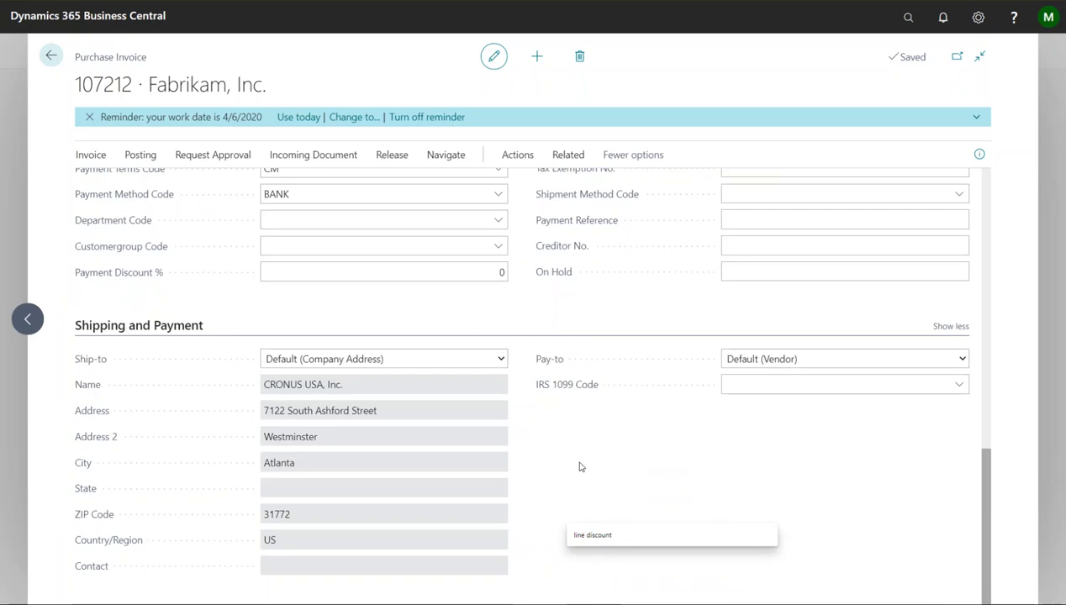
{"action": "scroll", "scroll_direction": "up", "scroll_amount": 3}
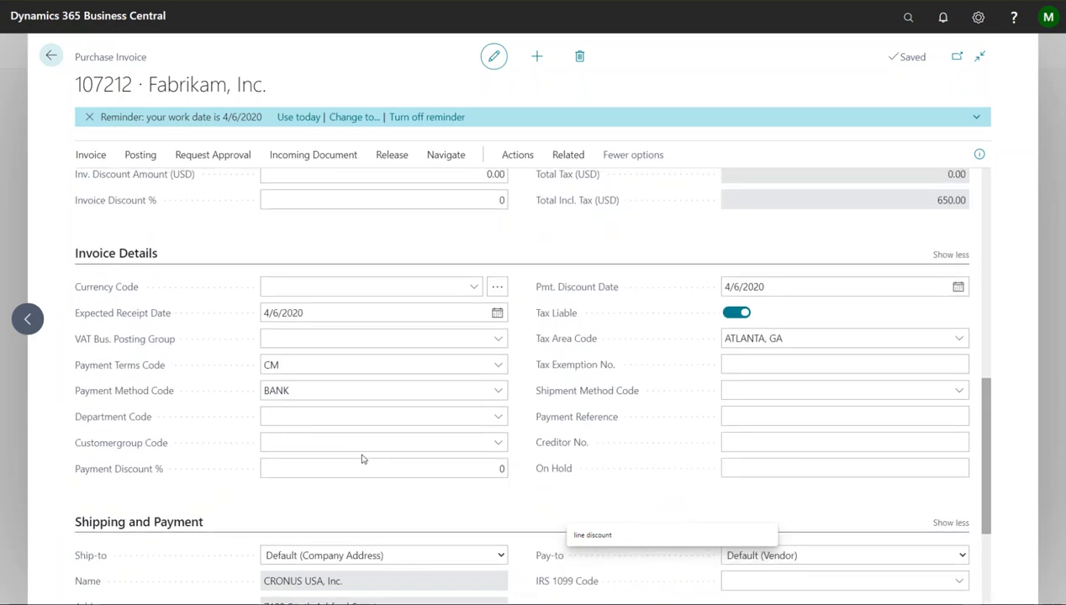
{"action": "mouse_move", "coordinate": [123, 390]}
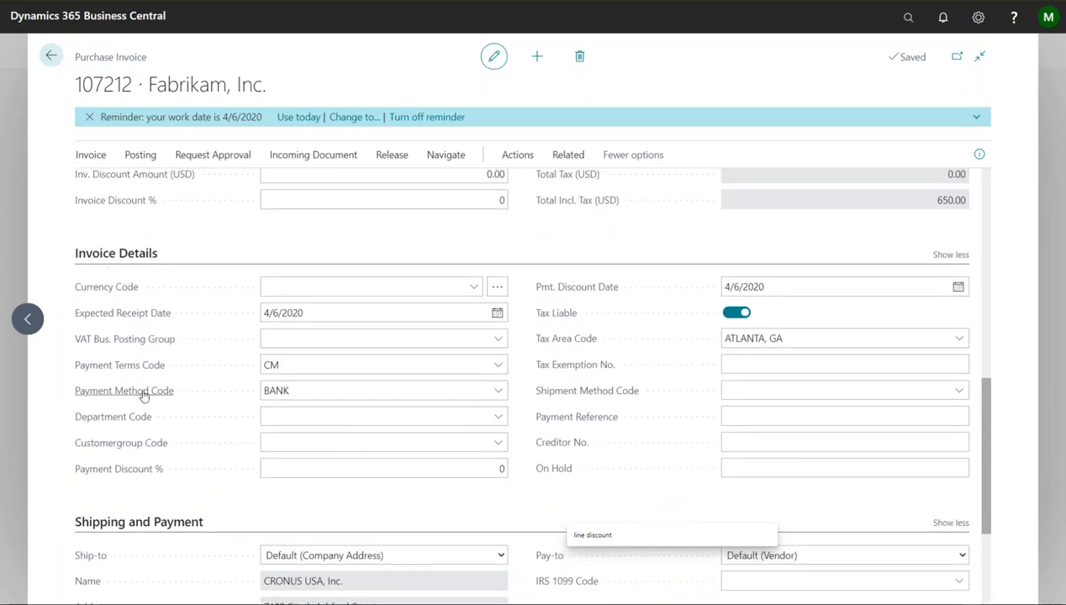
{"action": "left_click", "coordinate": [383, 390]}
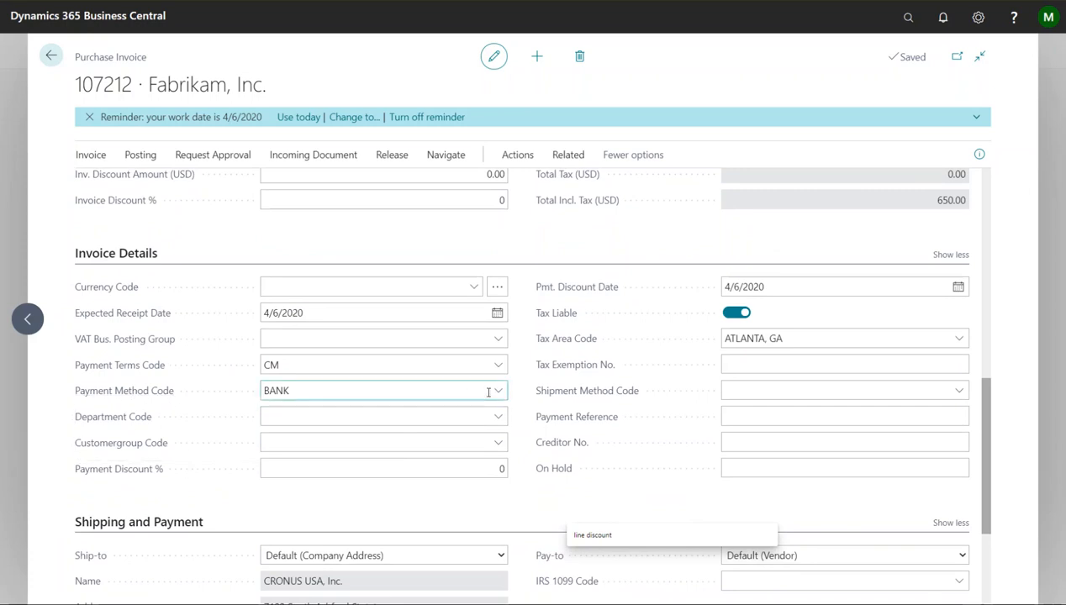
{"action": "left_click", "coordinate": [498, 390]}
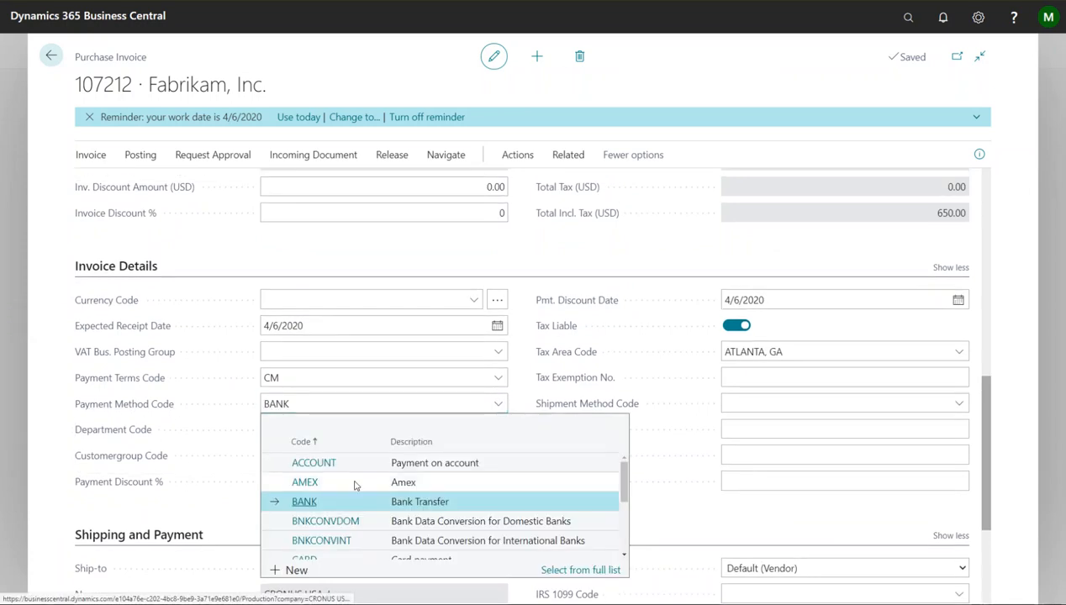
{"action": "left_click", "coordinate": [304, 482]}
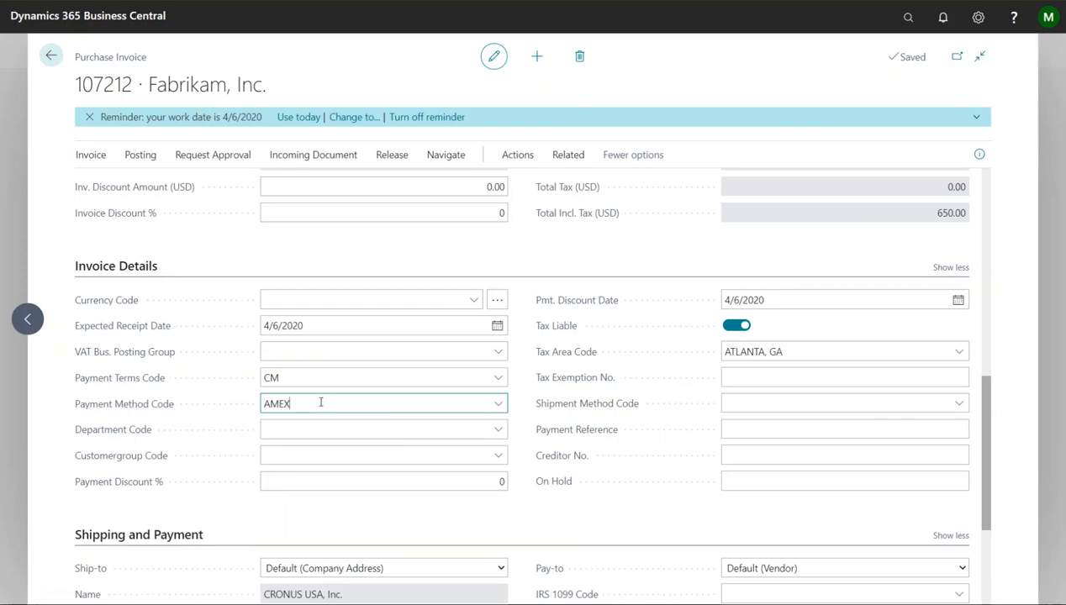
{"action": "scroll", "scroll_direction": "down", "scroll_amount": 3}
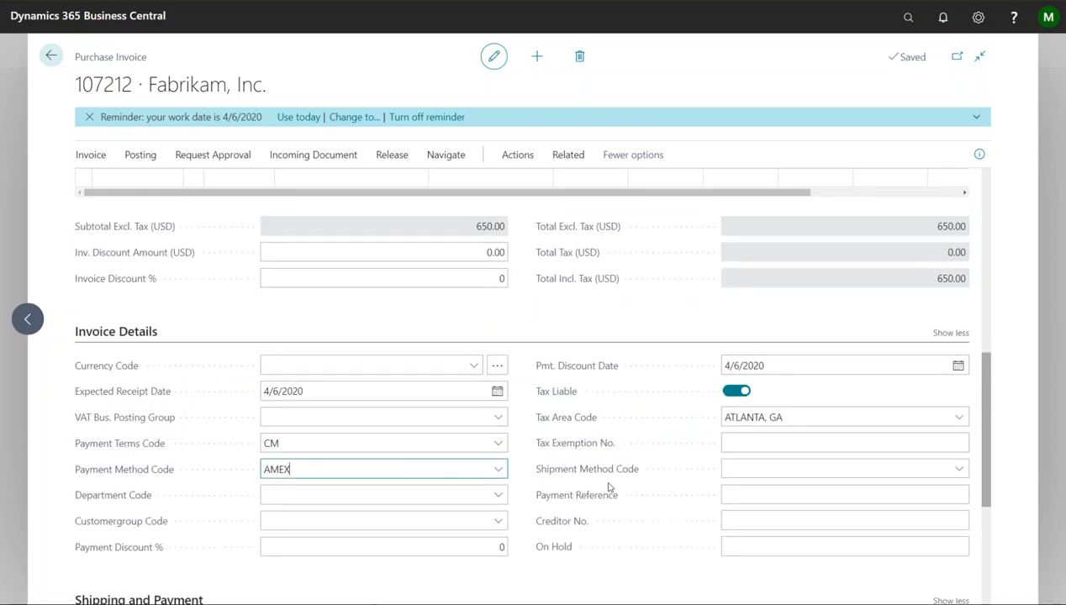
{"action": "mouse_move", "coordinate": [378, 474]}
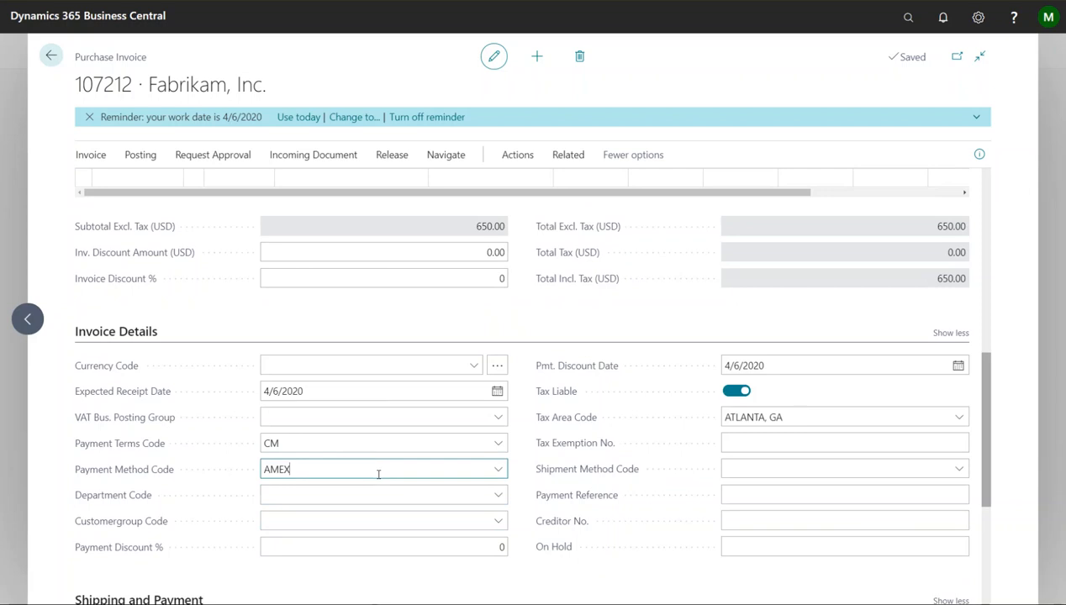
{"action": "scroll", "scroll_direction": "up", "scroll_amount": 3}
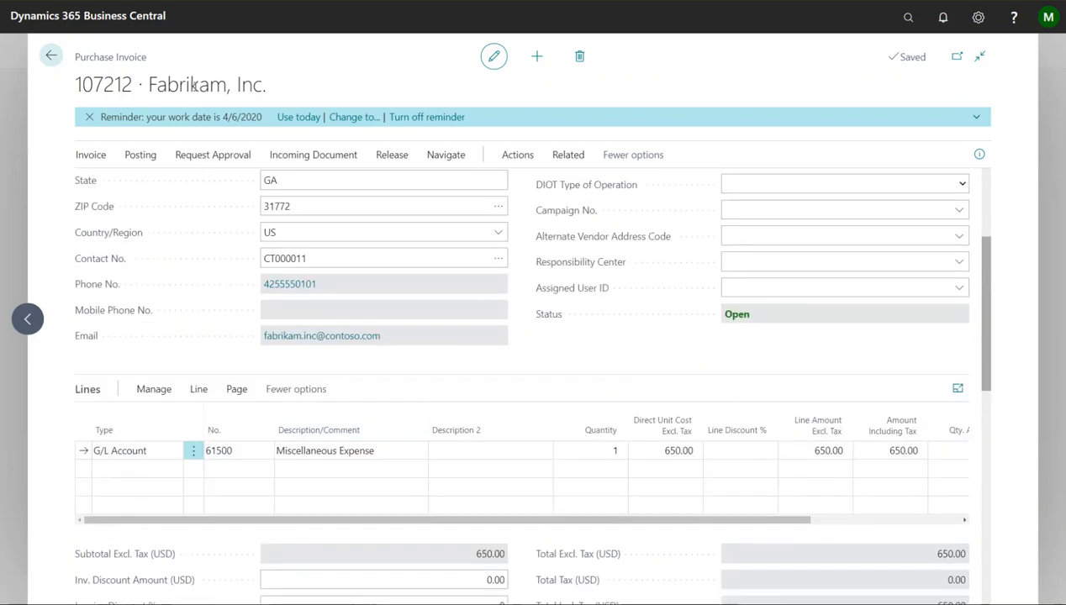
Preview the posting for invoice 107212, listing G/L, vendor, tax and bank ledger entries
{"action": "left_click", "coordinate": [140, 155]}
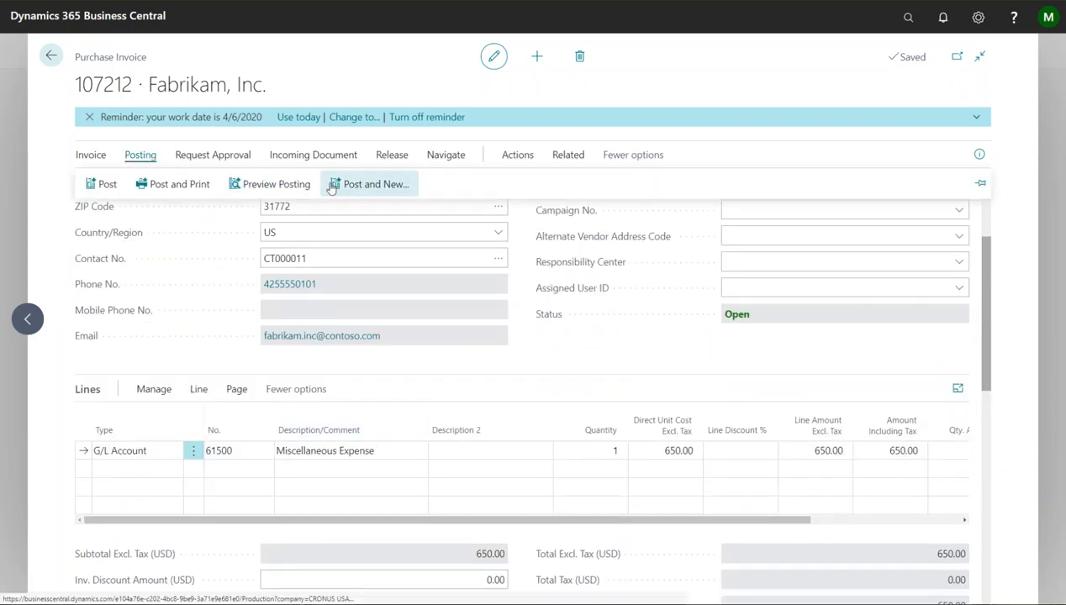
{"action": "left_click", "coordinate": [374, 184]}
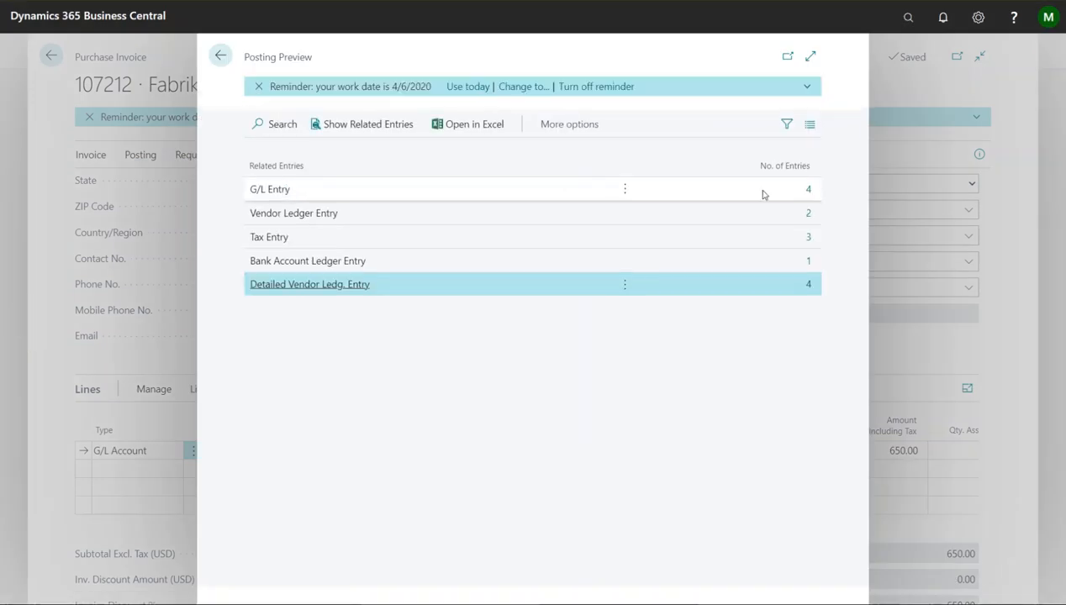
{"action": "mouse_move", "coordinate": [812, 213]}
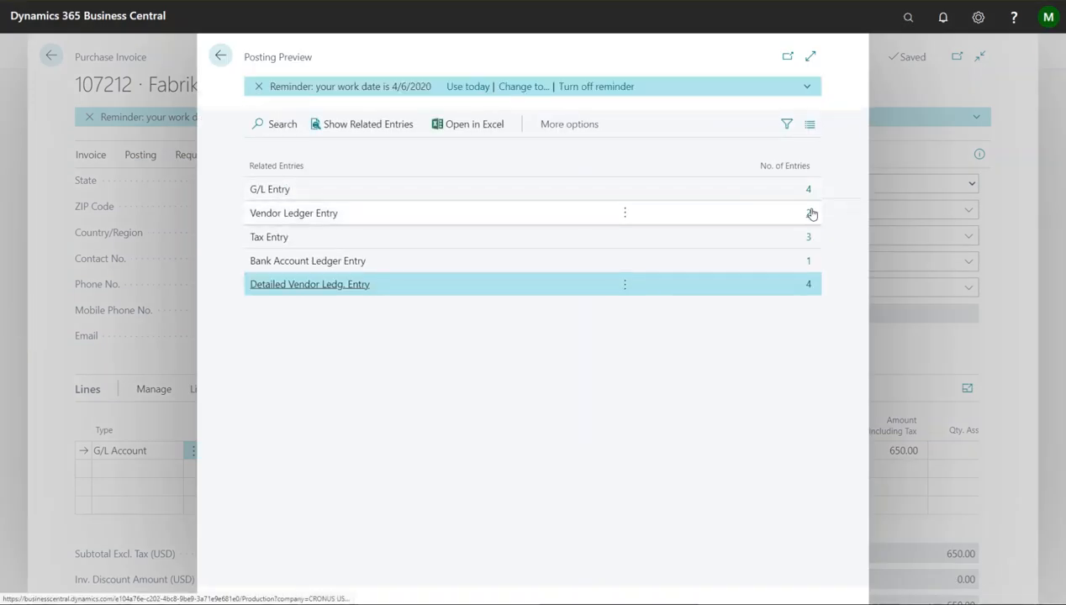
{"action": "mouse_move", "coordinate": [807, 213]}
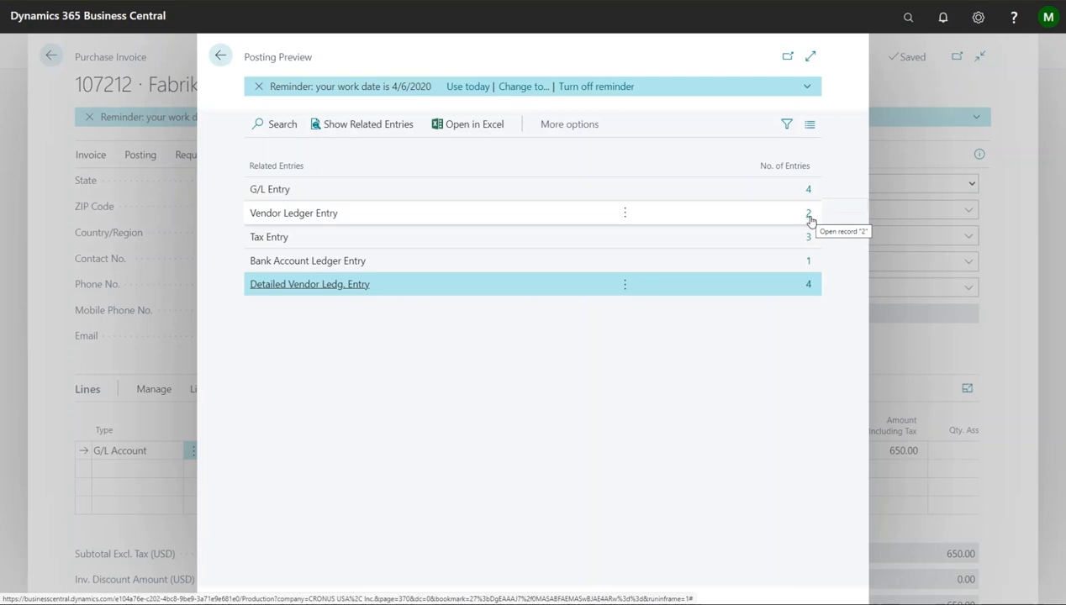
{"action": "mouse_move", "coordinate": [787, 240]}
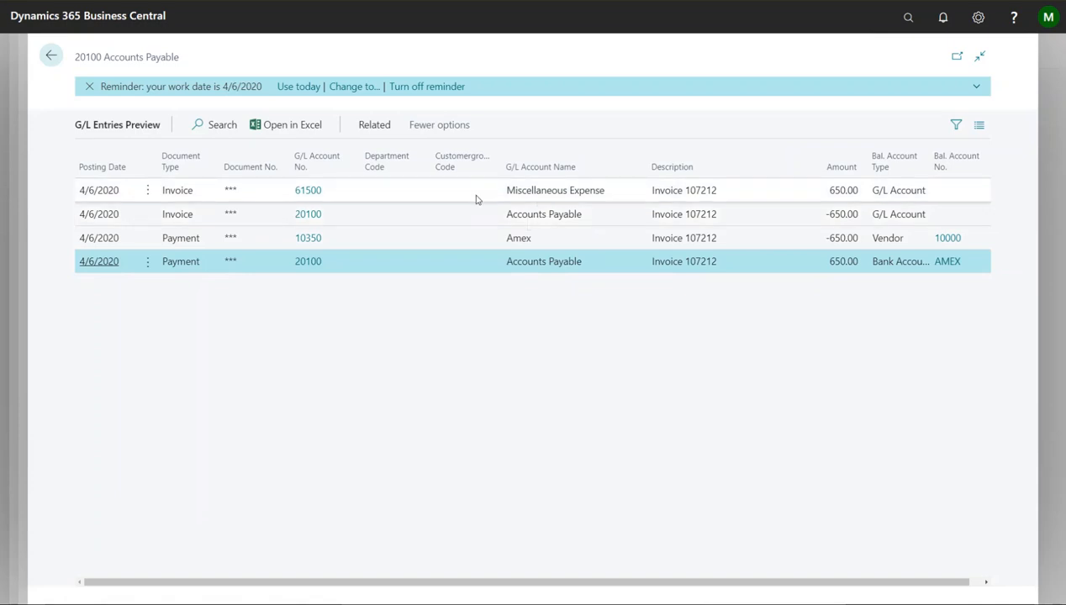
{"action": "mouse_move", "coordinate": [466, 211]}
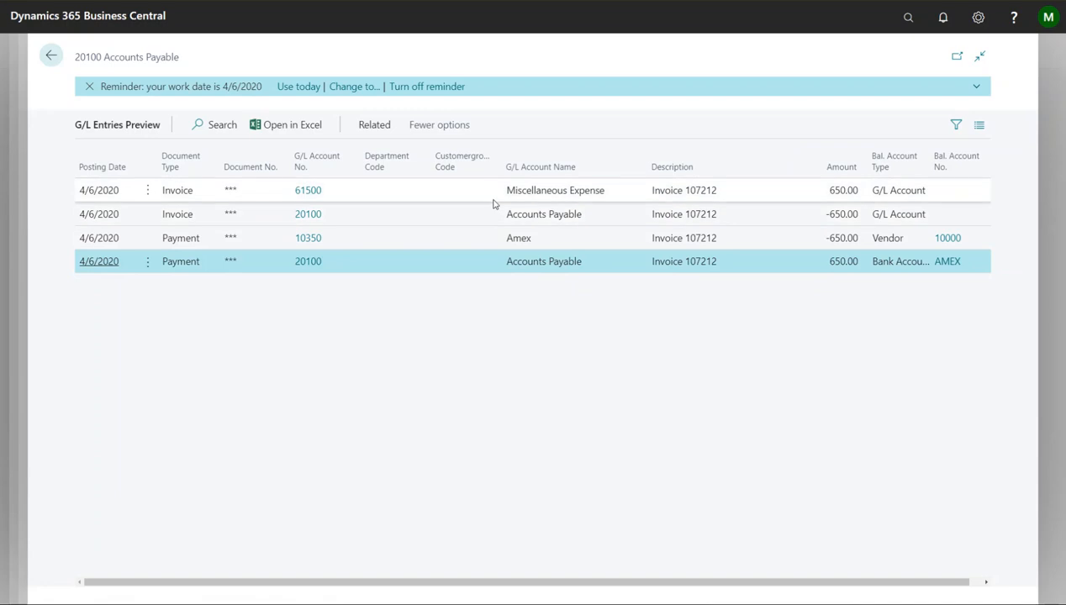
{"action": "mouse_move", "coordinate": [484, 202]}
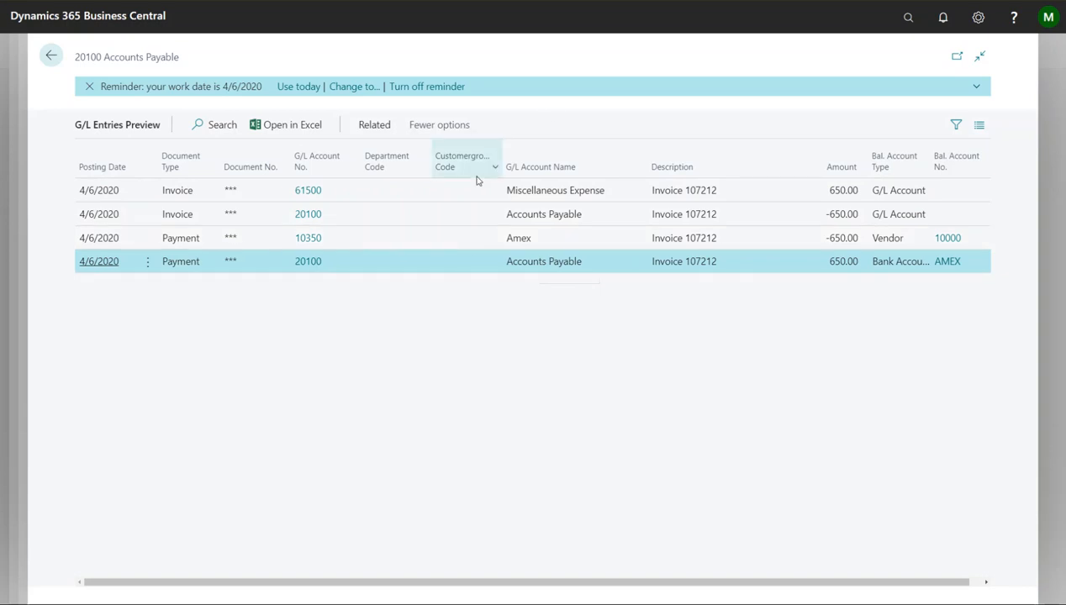
{"action": "mouse_move", "coordinate": [590, 190]}
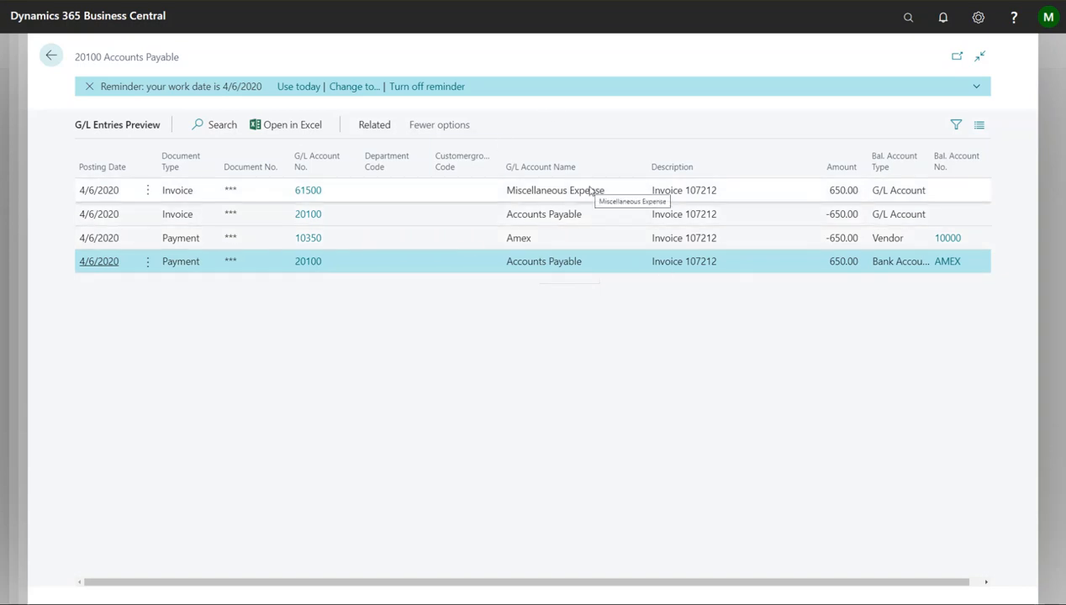
{"action": "mouse_move", "coordinate": [604, 257]}
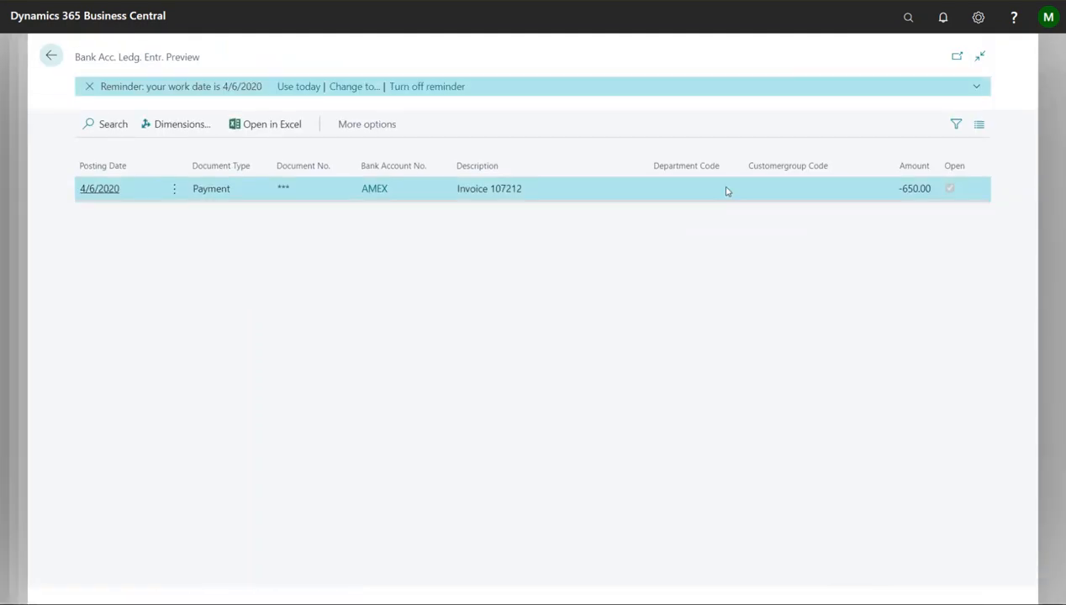
{"action": "mouse_move", "coordinate": [119, 200]}
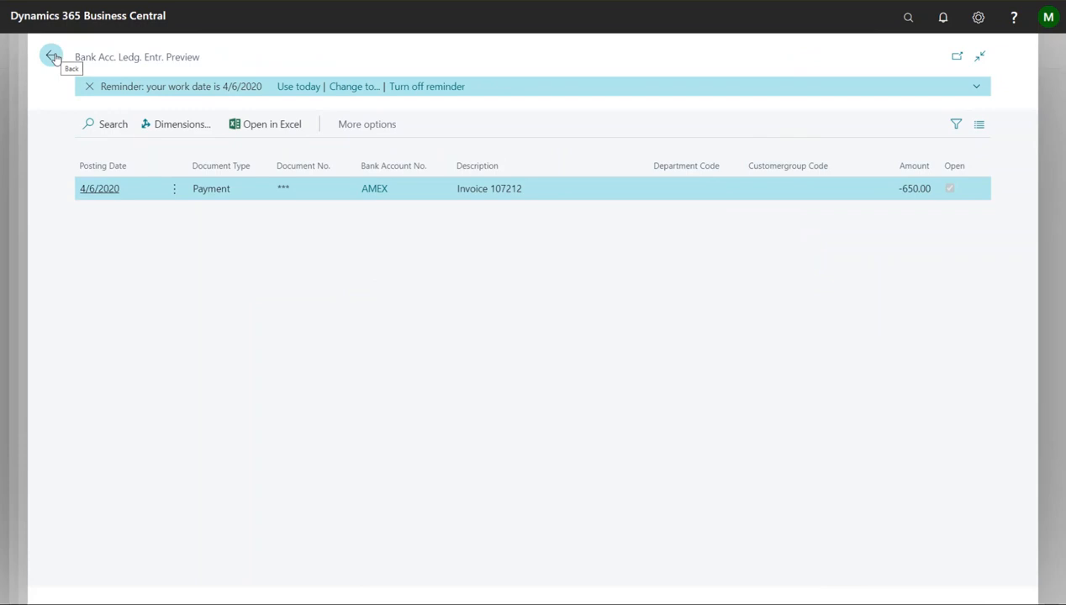
Leave the posting preview and post purchase invoice 107212
{"action": "left_click", "coordinate": [51, 56]}
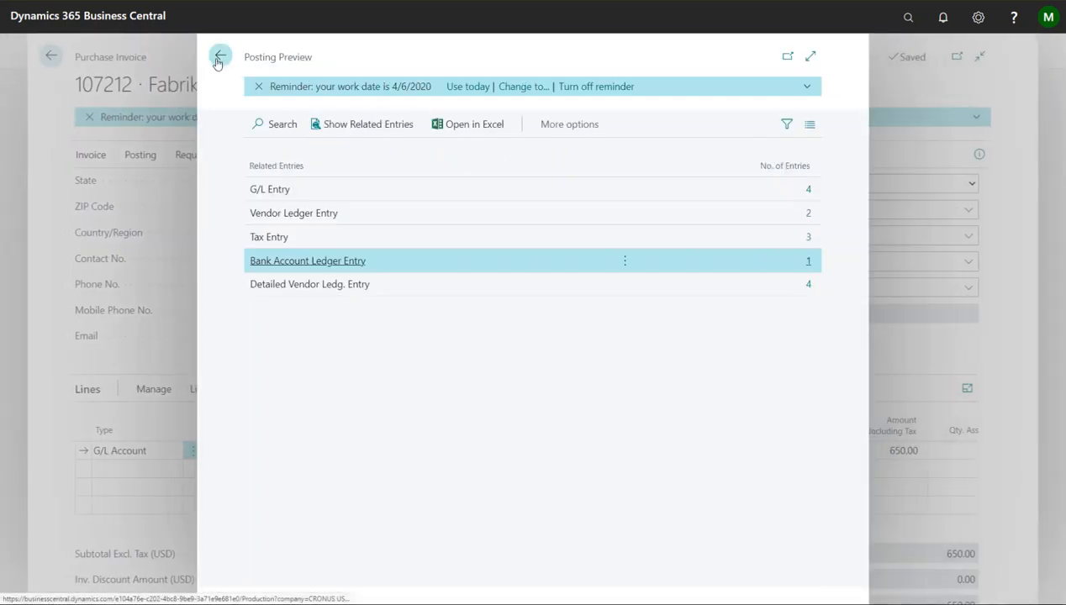
{"action": "left_click", "coordinate": [220, 55]}
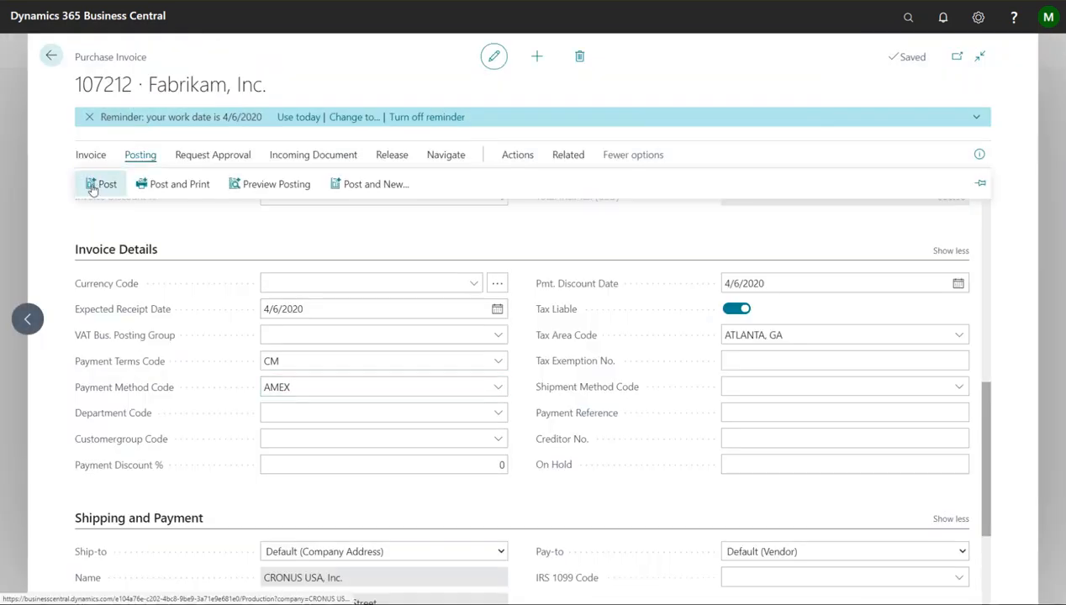
{"action": "left_click", "coordinate": [104, 183]}
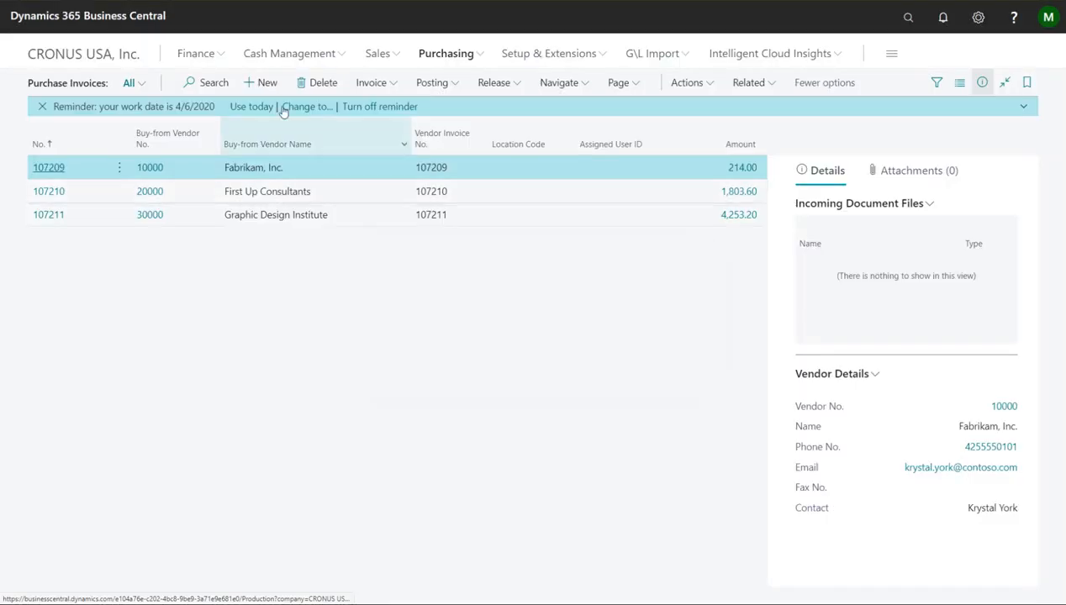
Show the Bank Accounts list under Cash Management, where AMEX appears
{"action": "left_click", "coordinate": [289, 52]}
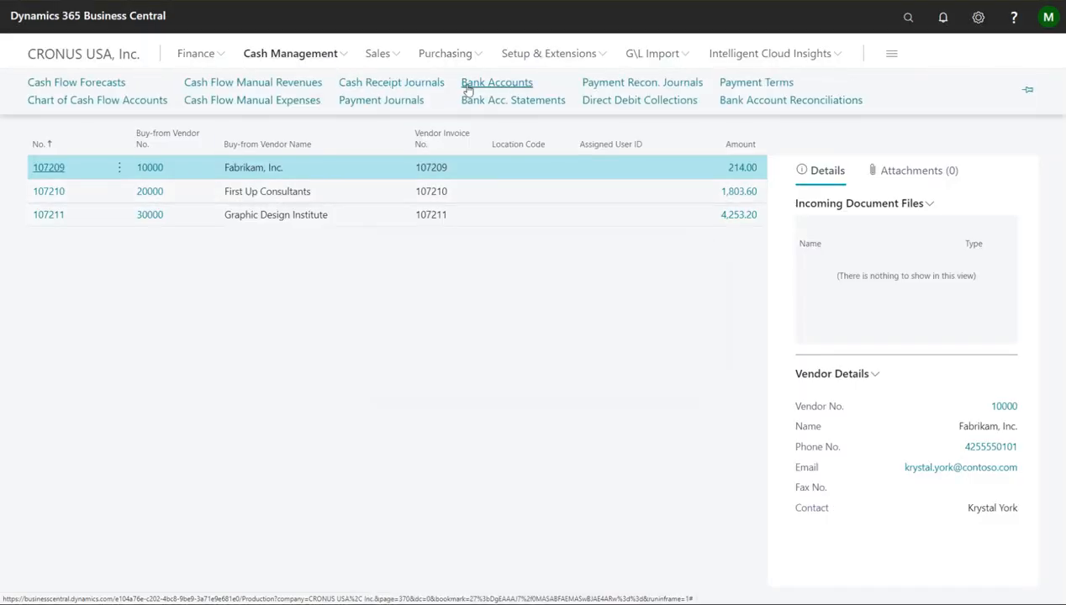
{"action": "left_click", "coordinate": [496, 81]}
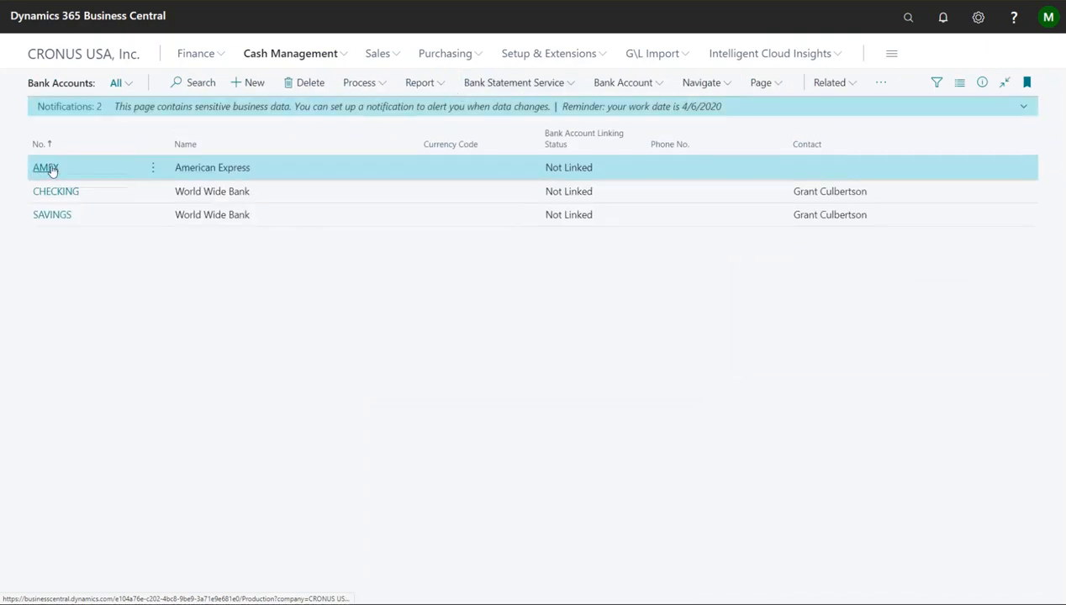
View the AMEX American Express bank account card showing a balance of -650.00
{"action": "left_click", "coordinate": [44, 168]}
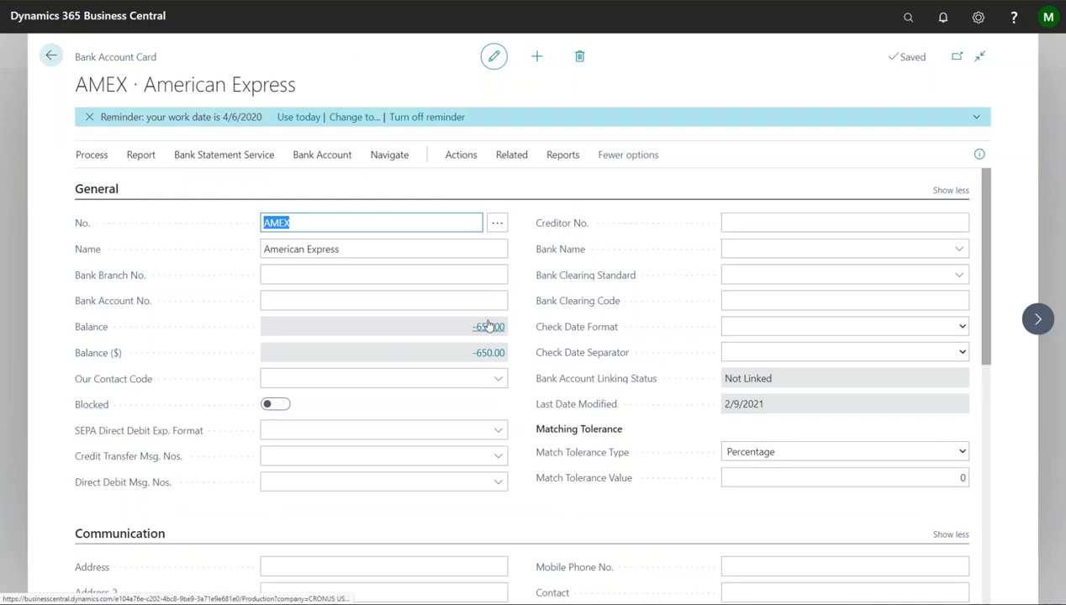
{"action": "mouse_move", "coordinate": [489, 326]}
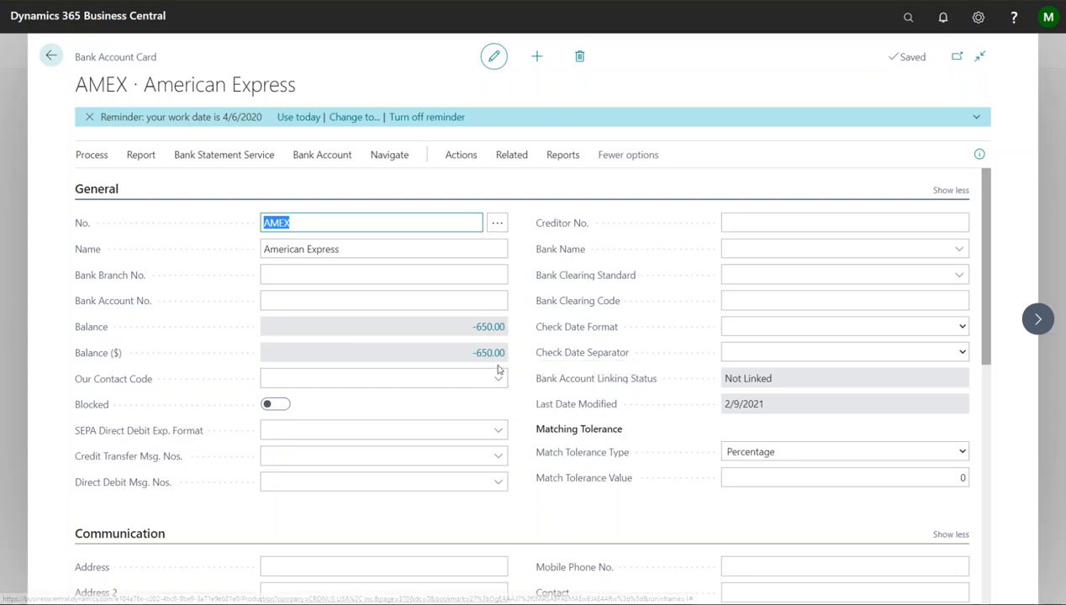
{"action": "left_click", "coordinate": [384, 378]}
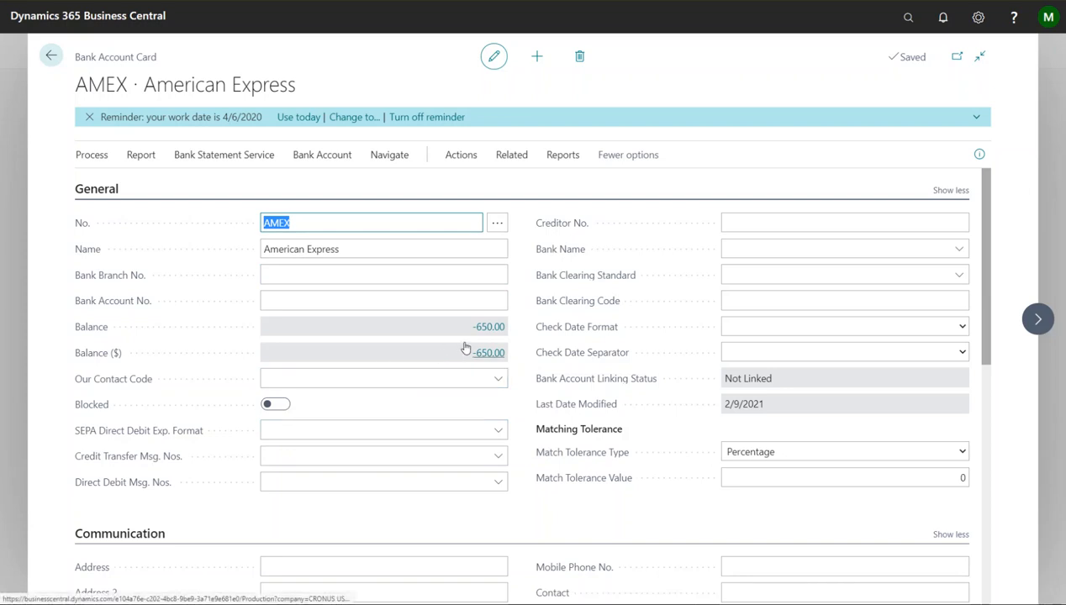
{"action": "mouse_move", "coordinate": [483, 315]}
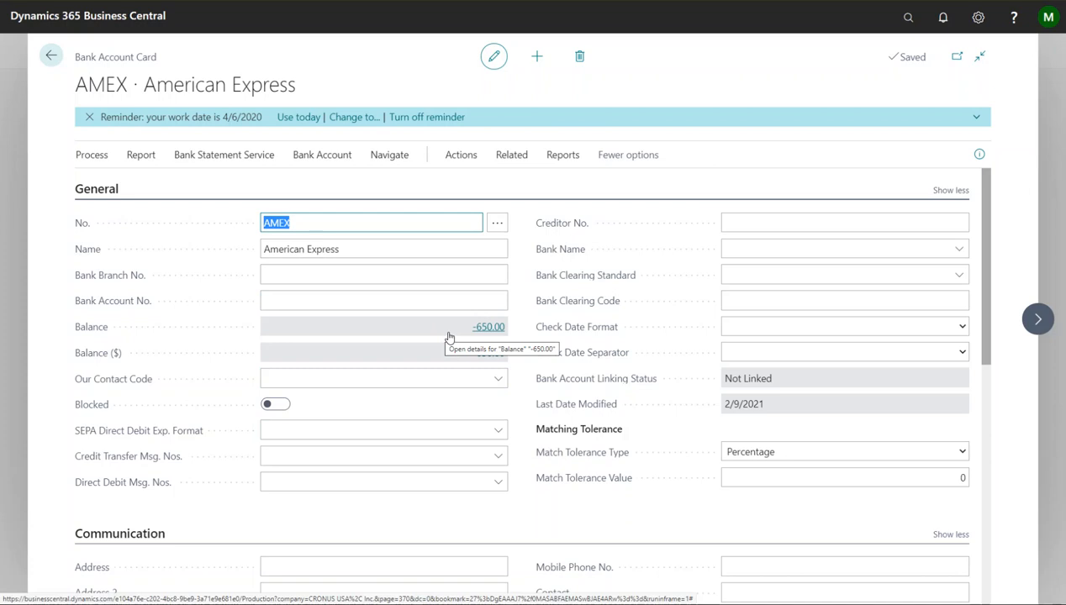
{"action": "left_click", "coordinate": [384, 300]}
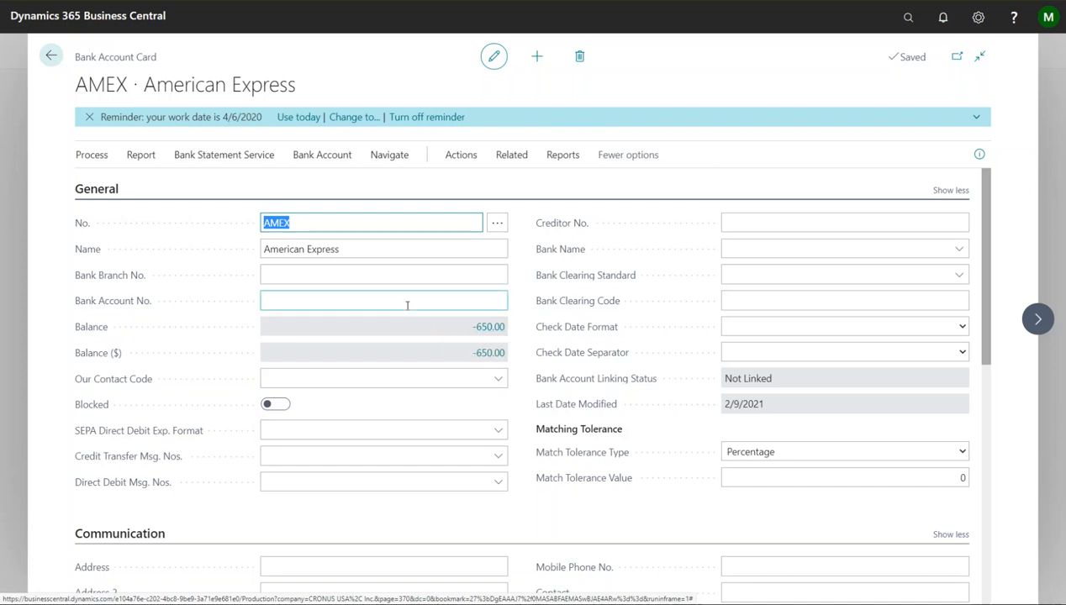
{"action": "mouse_move", "coordinate": [428, 351]}
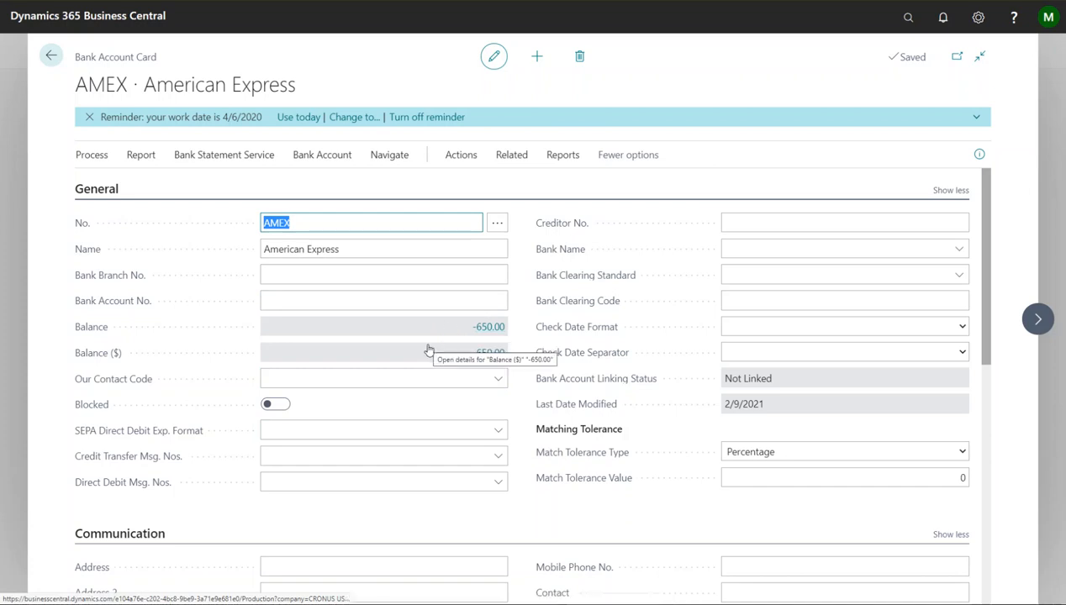
Go to the Vendors list and show Fabrikam's payment ledger entries
{"action": "left_click", "coordinate": [51, 56]}
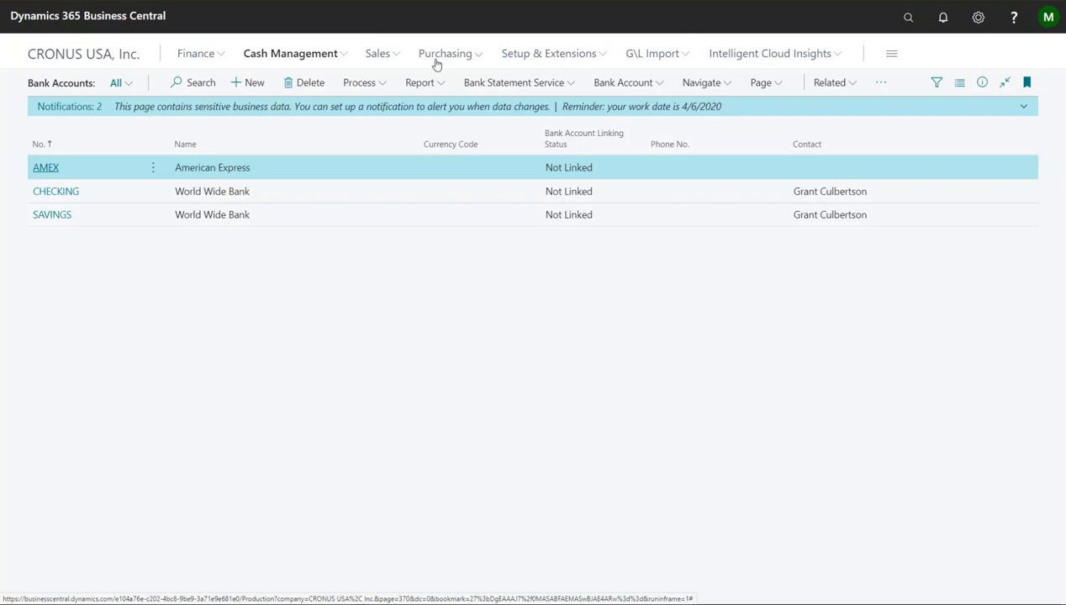
{"action": "left_click", "coordinate": [446, 53]}
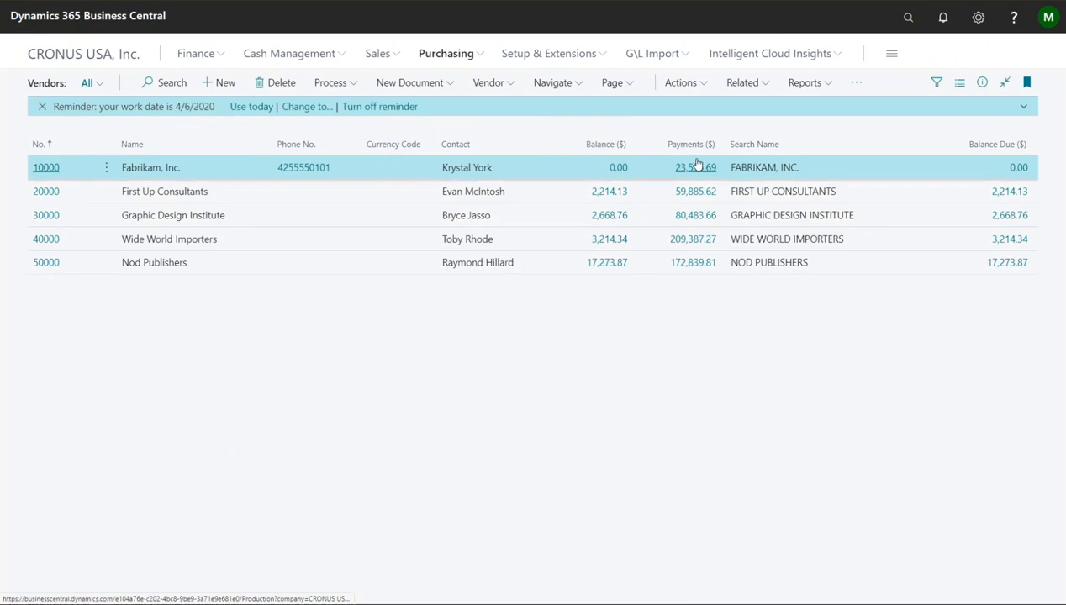
{"action": "left_click", "coordinate": [695, 168]}
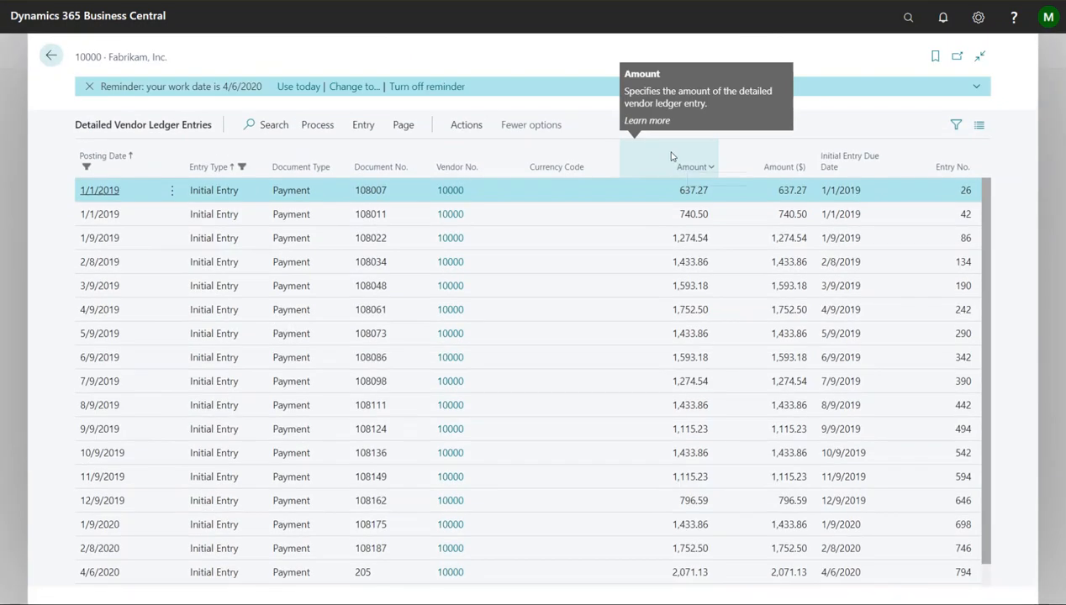
{"action": "mouse_move", "coordinate": [109, 156]}
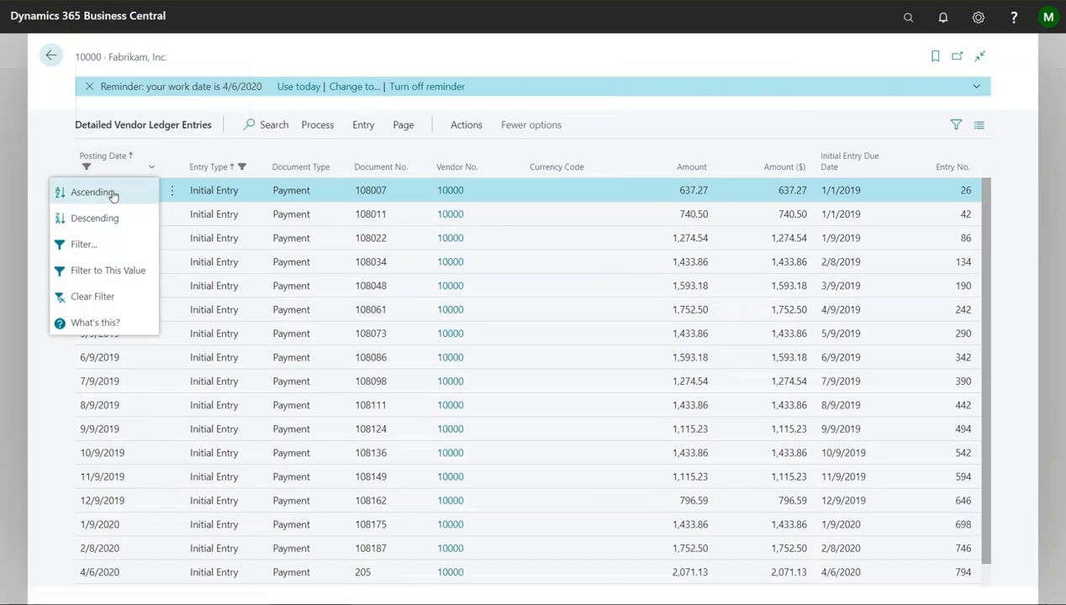
Sort the entries by Posting Date descending so the 650.00 payment of 4/6/2020 is first
{"action": "left_click", "coordinate": [93, 191]}
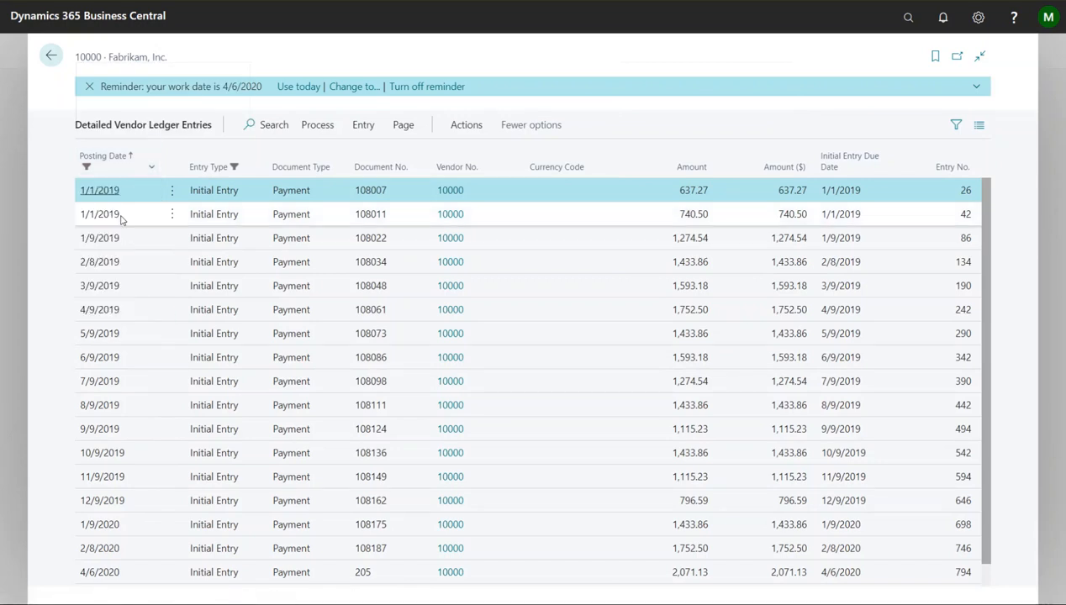
{"action": "left_click", "coordinate": [103, 155]}
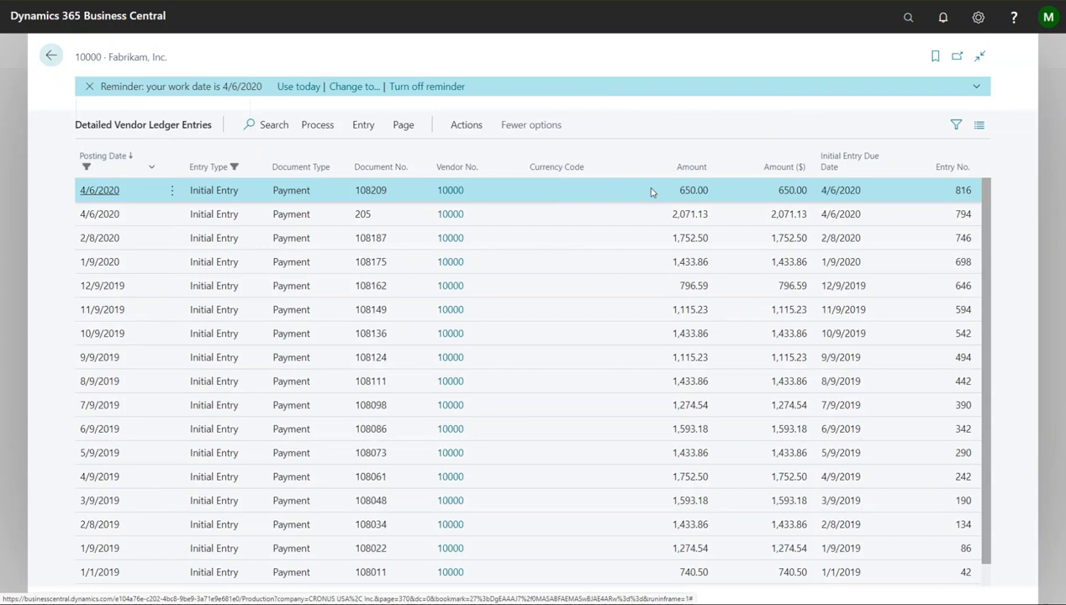